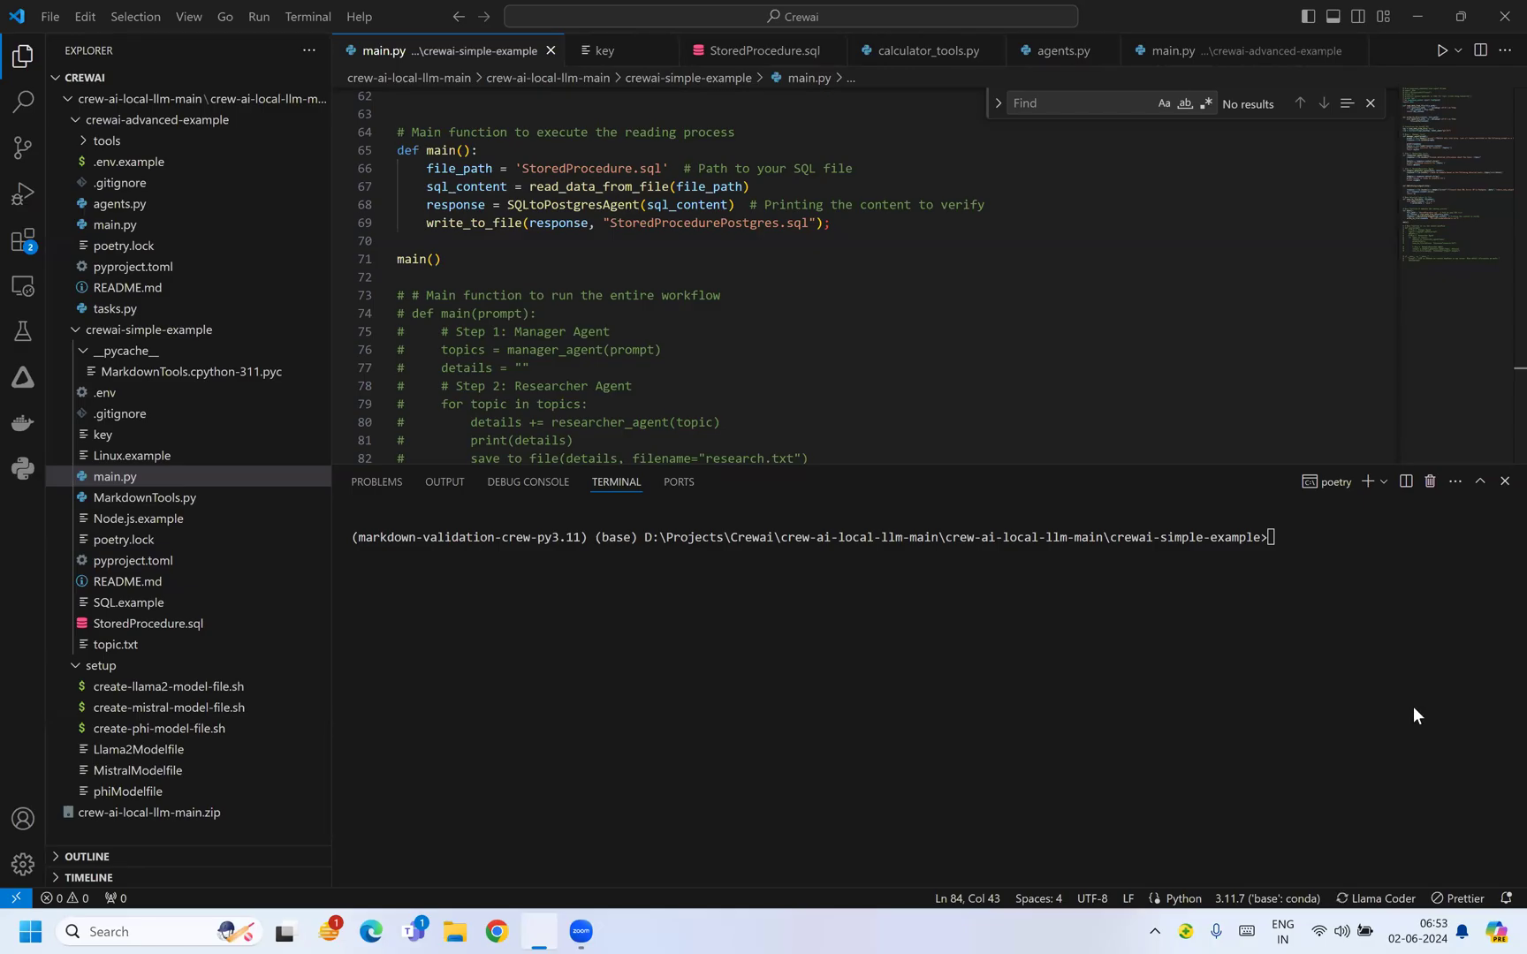
Review the top of main.py, including the langchain_openai import and ChatOpenAI gpt-4o setup.
left_click(726, 240)
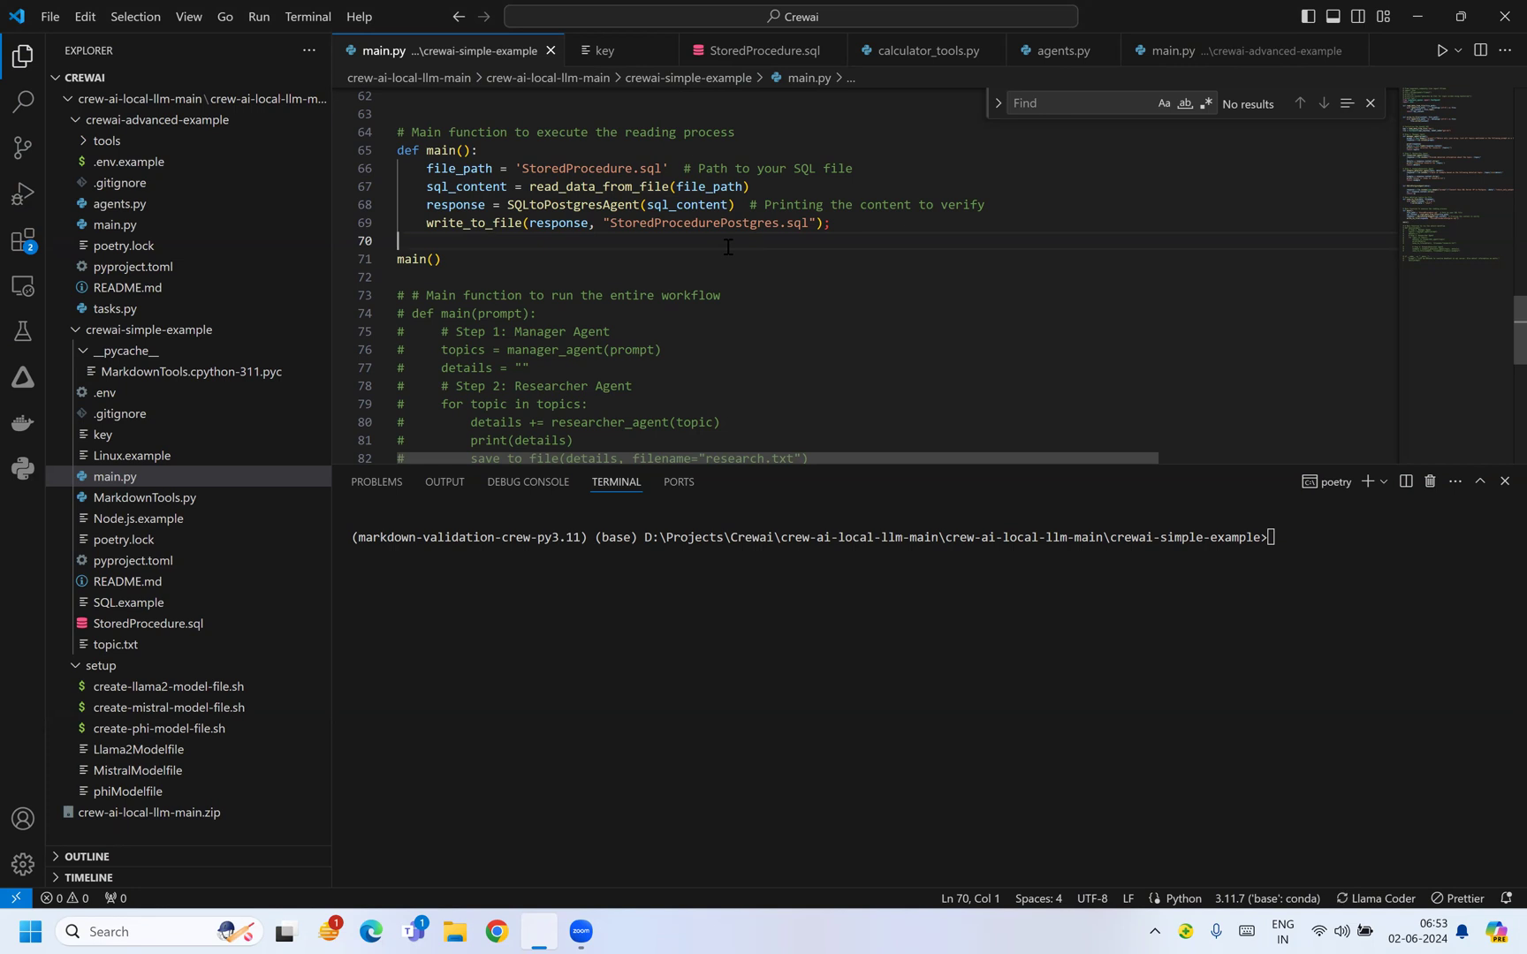
scroll("up", 3)
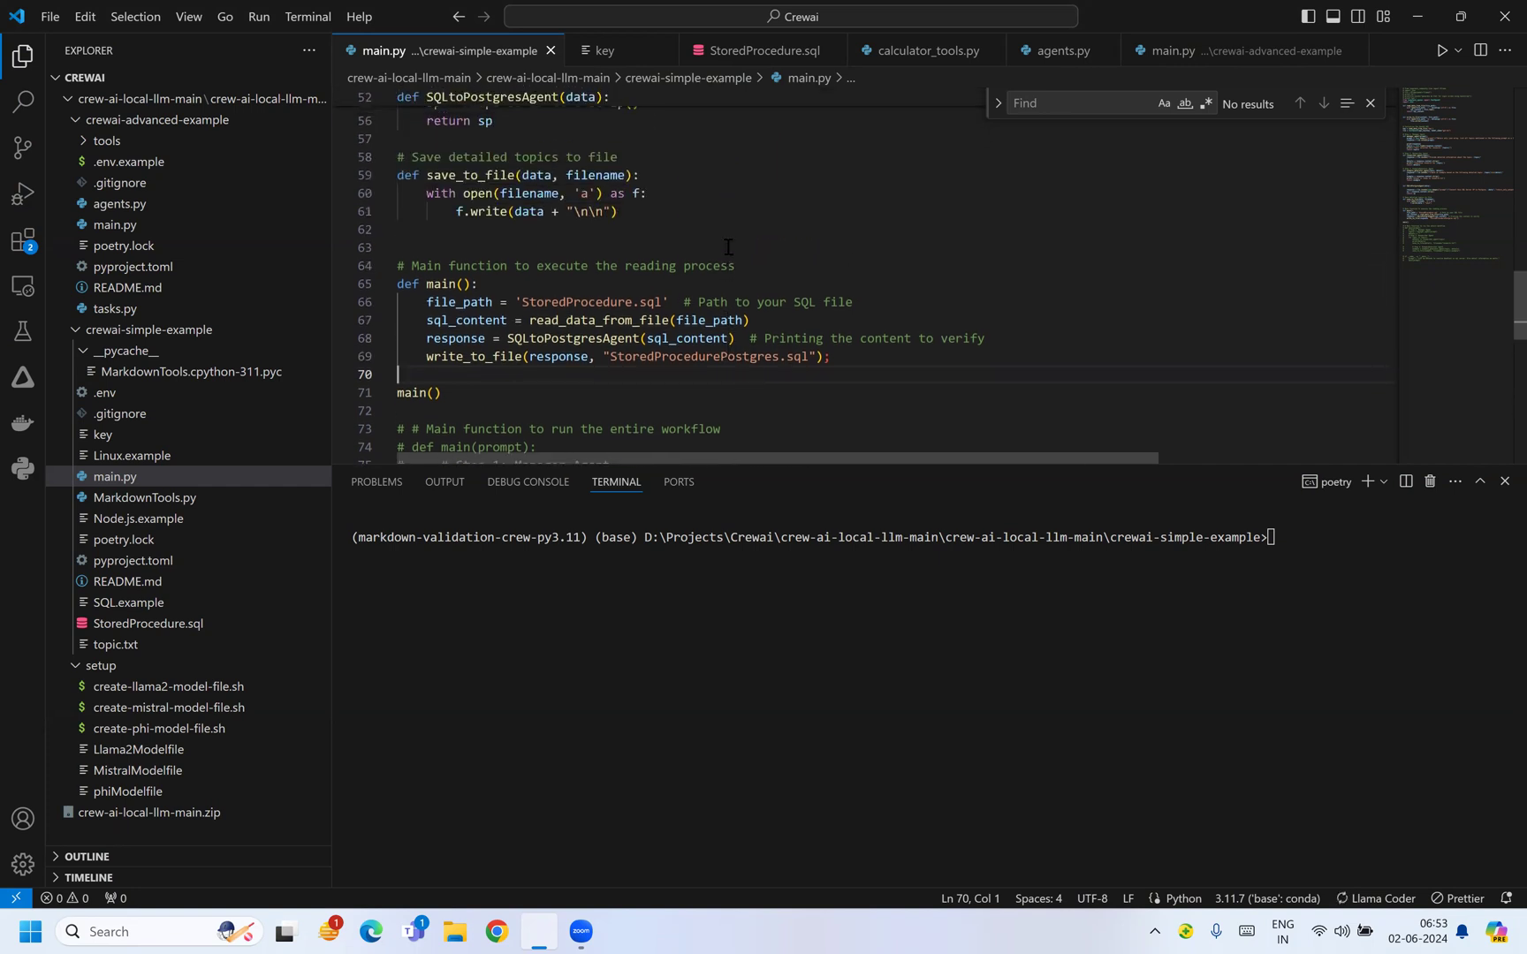
scroll("up", 3)
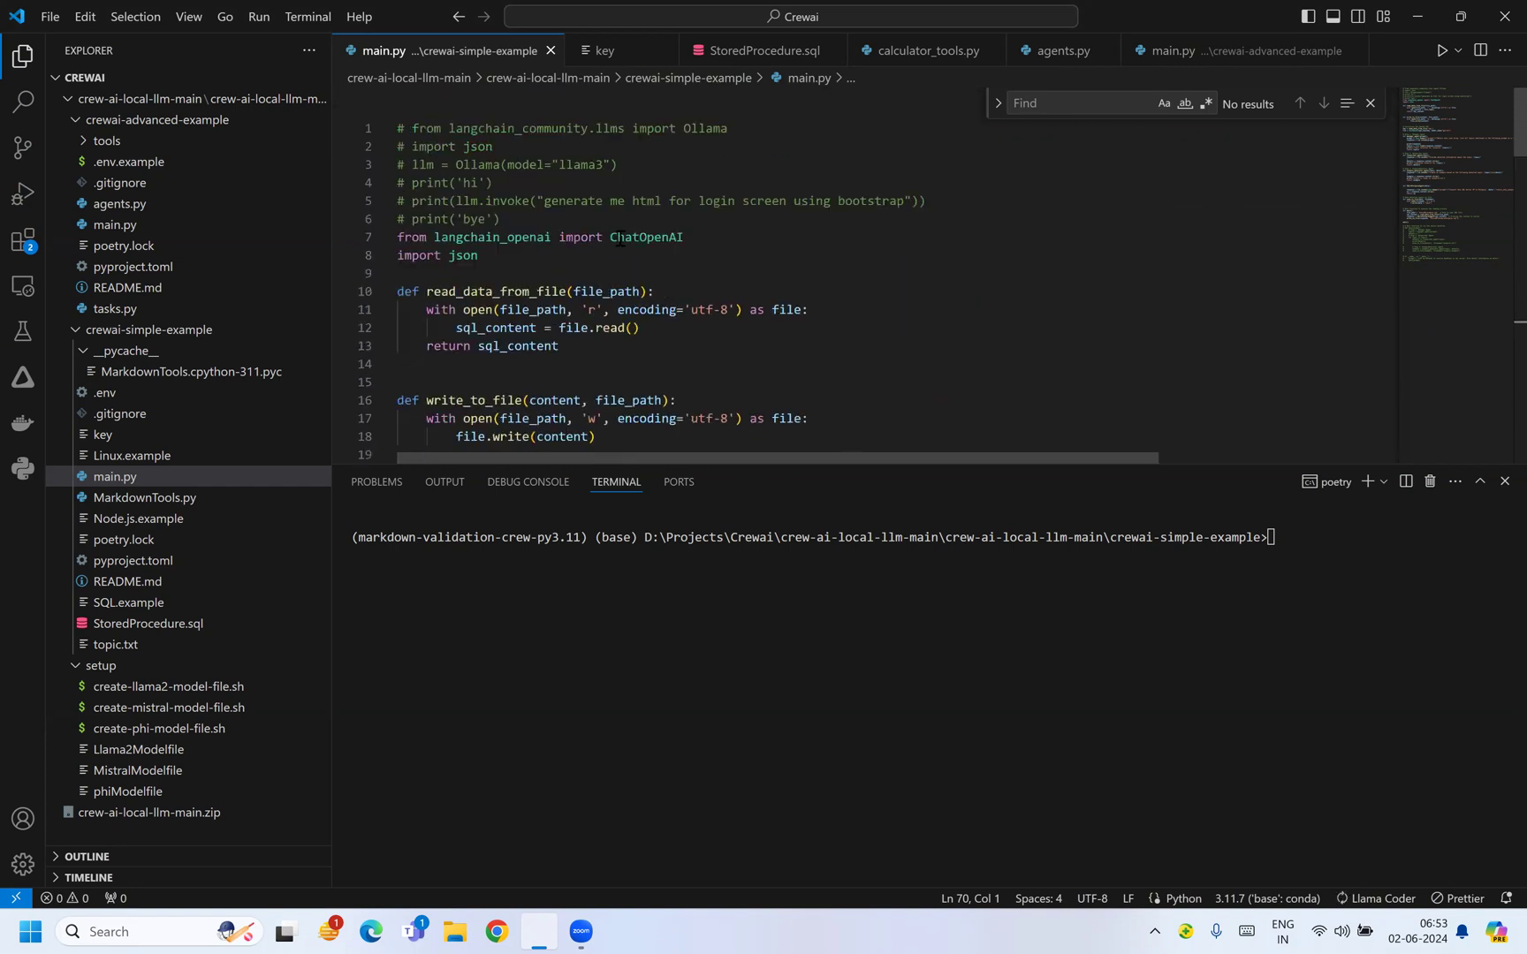
double_click(491, 237)
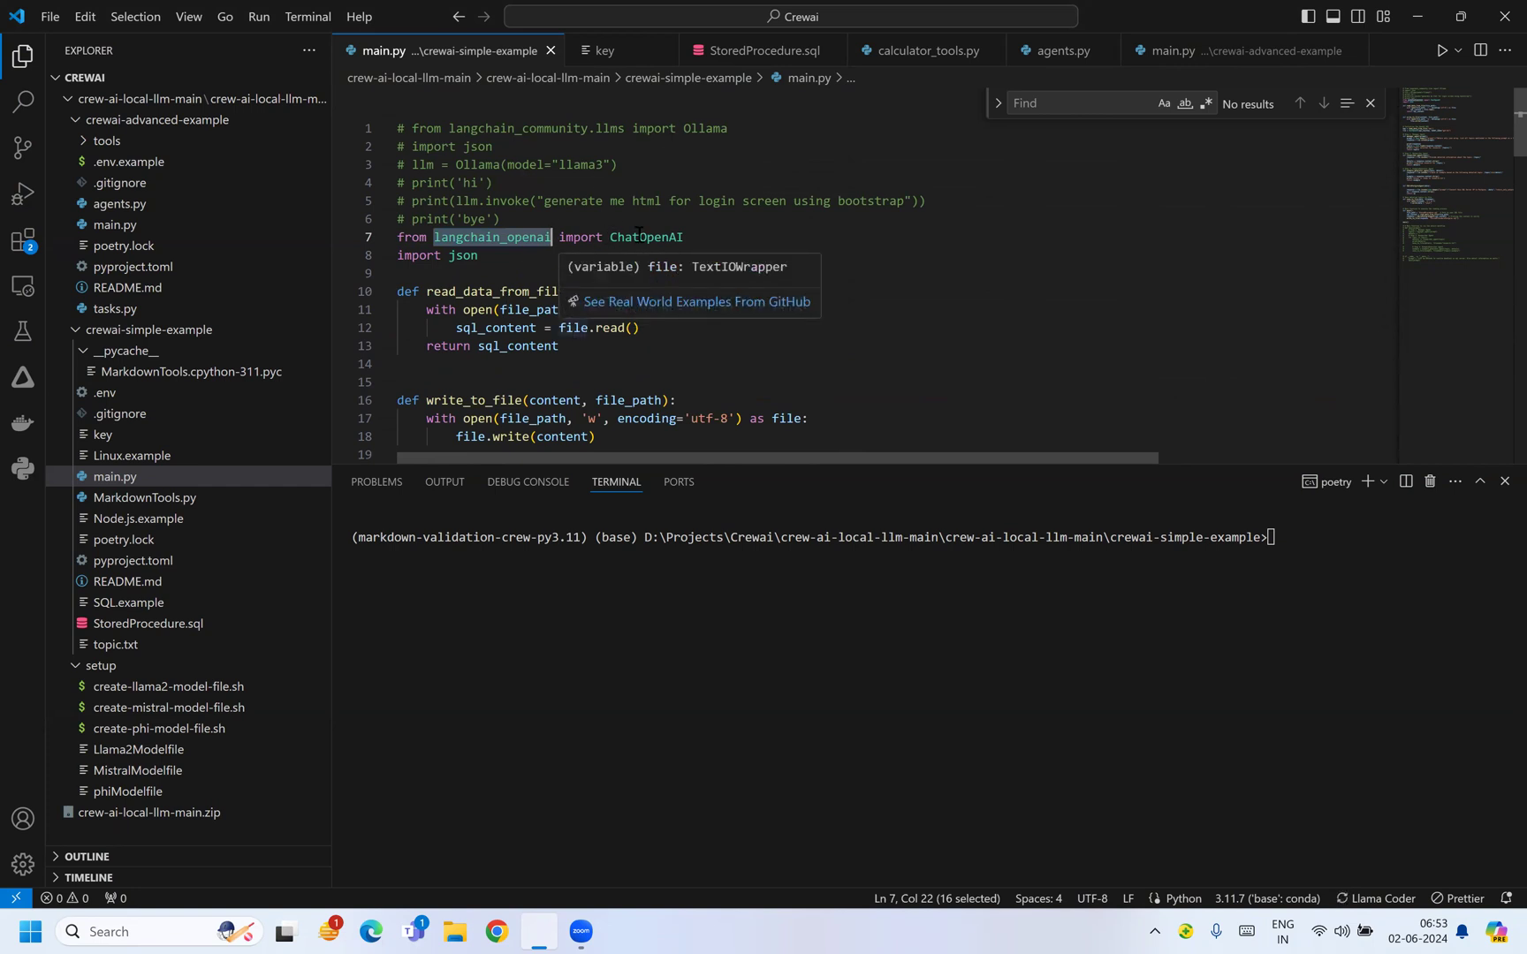
Scroll through the agent functions and the SalesLT.uspGetCustomerCompany1 procedure, then close StoredProcedure.sql.
scroll("down", 3)
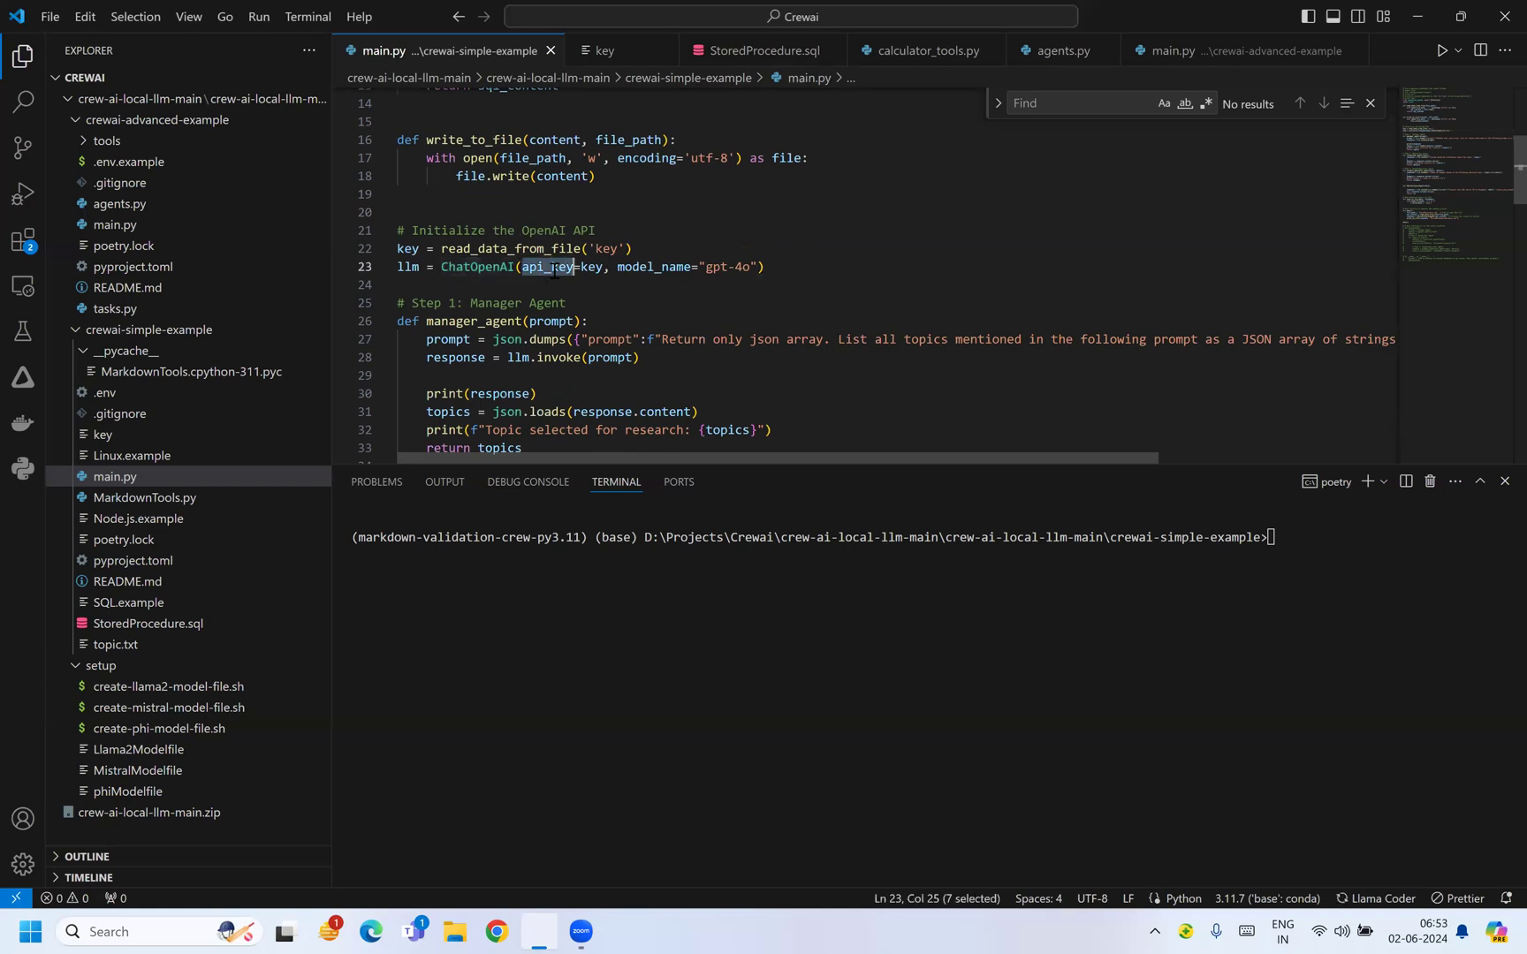
scroll("down", 3)
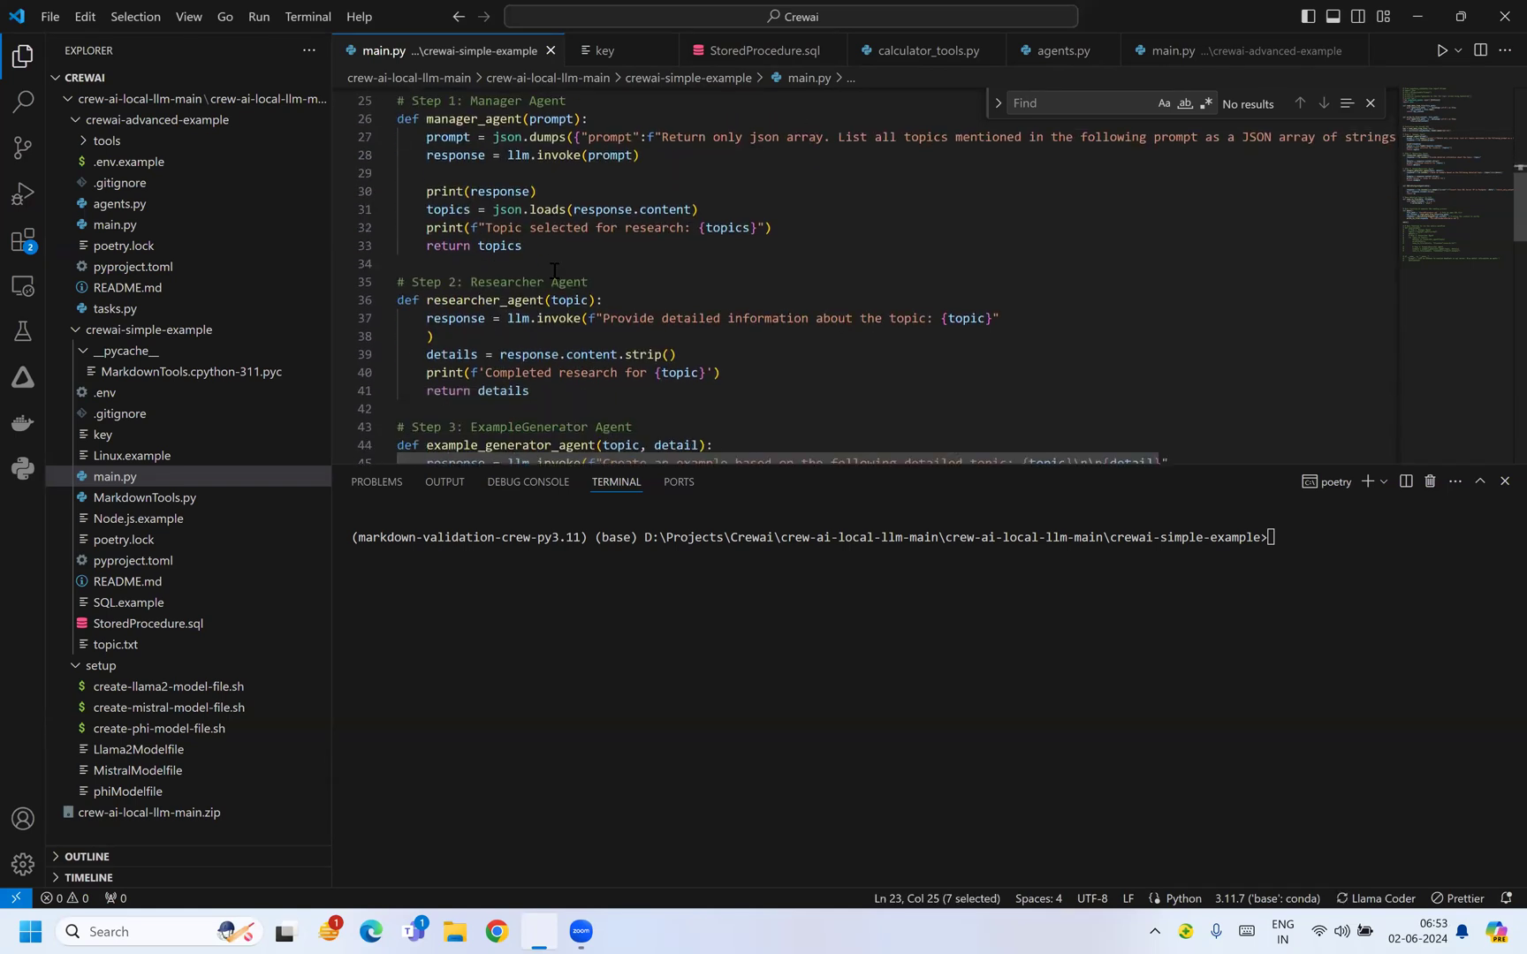
scroll("down", 3)
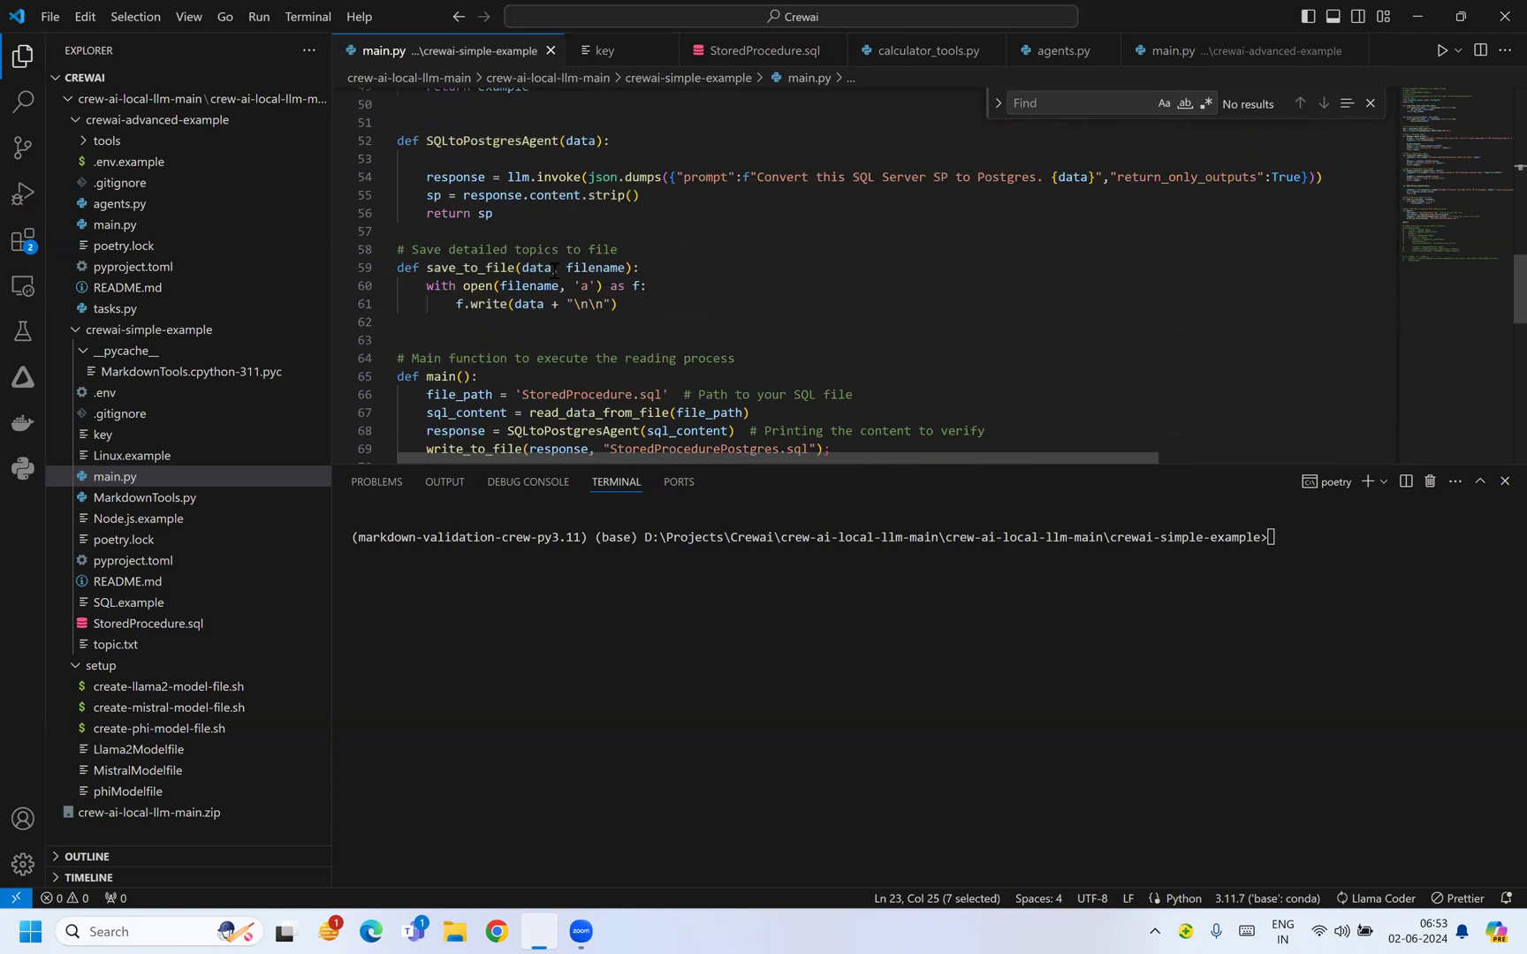
scroll("down", 3)
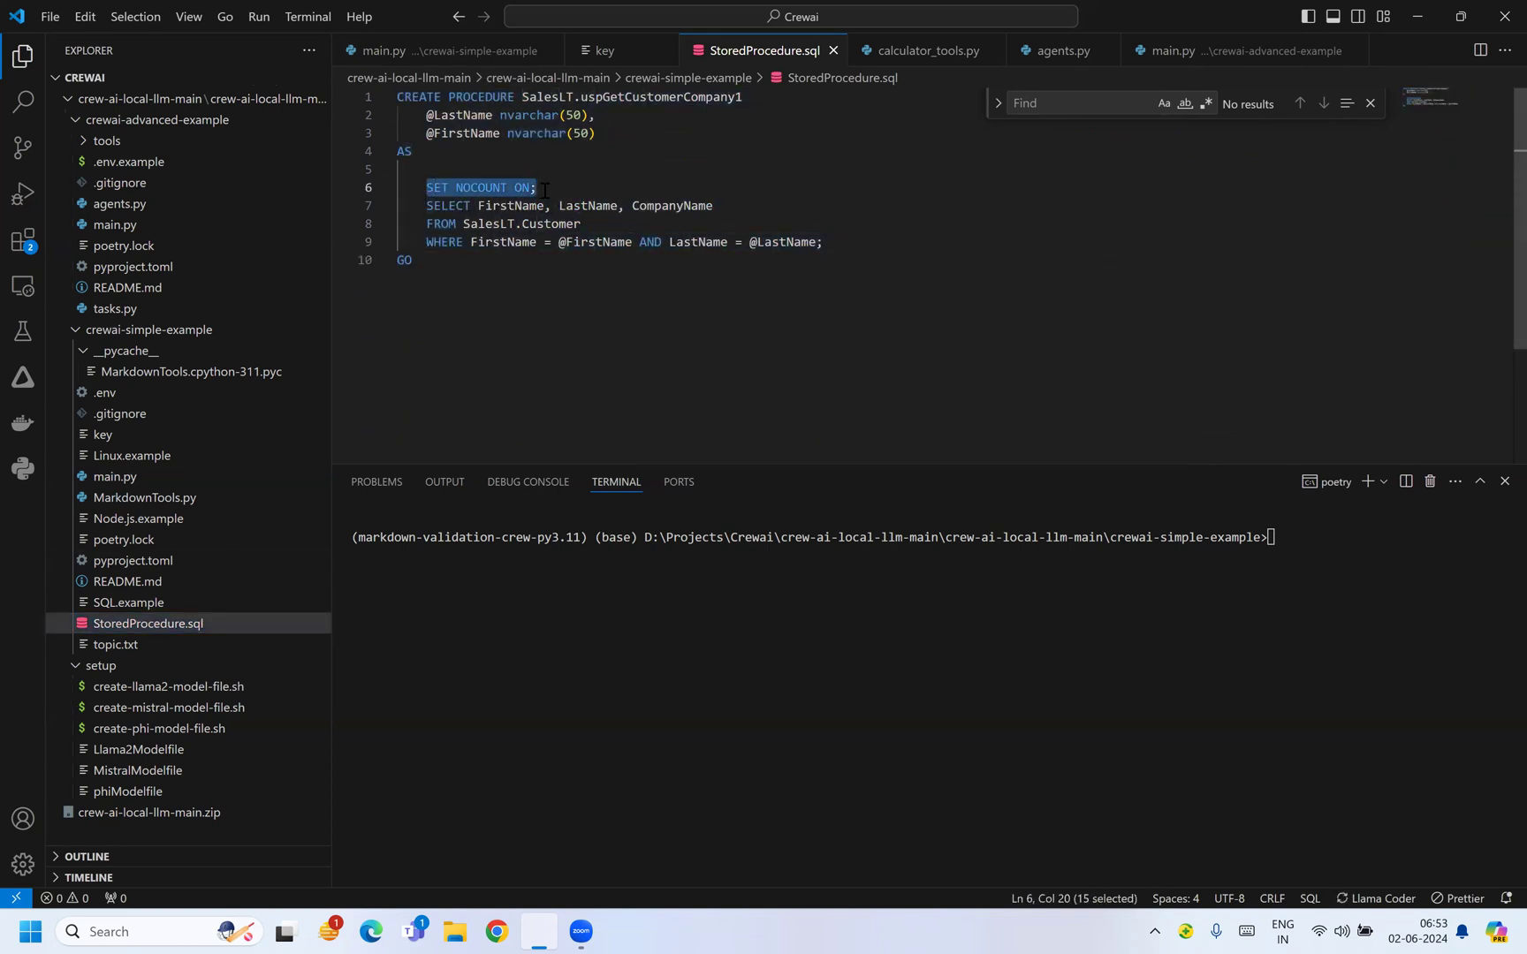
left_click(597, 188)
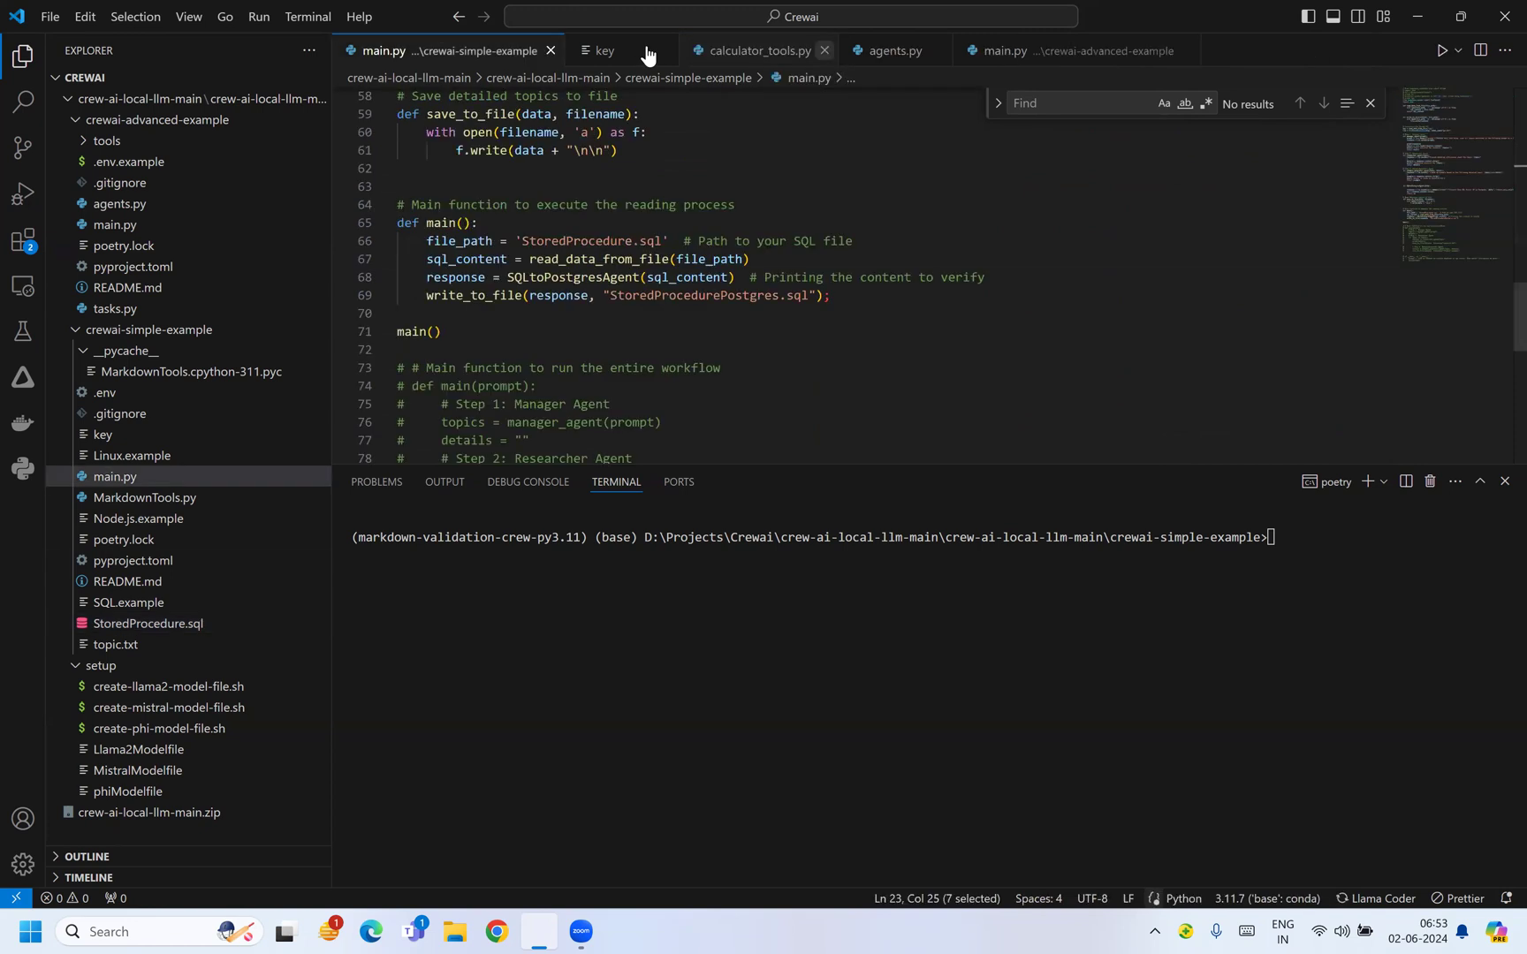
Close the key file and clear the terminal with cls ready to run python main.py.
left_click(644, 50)
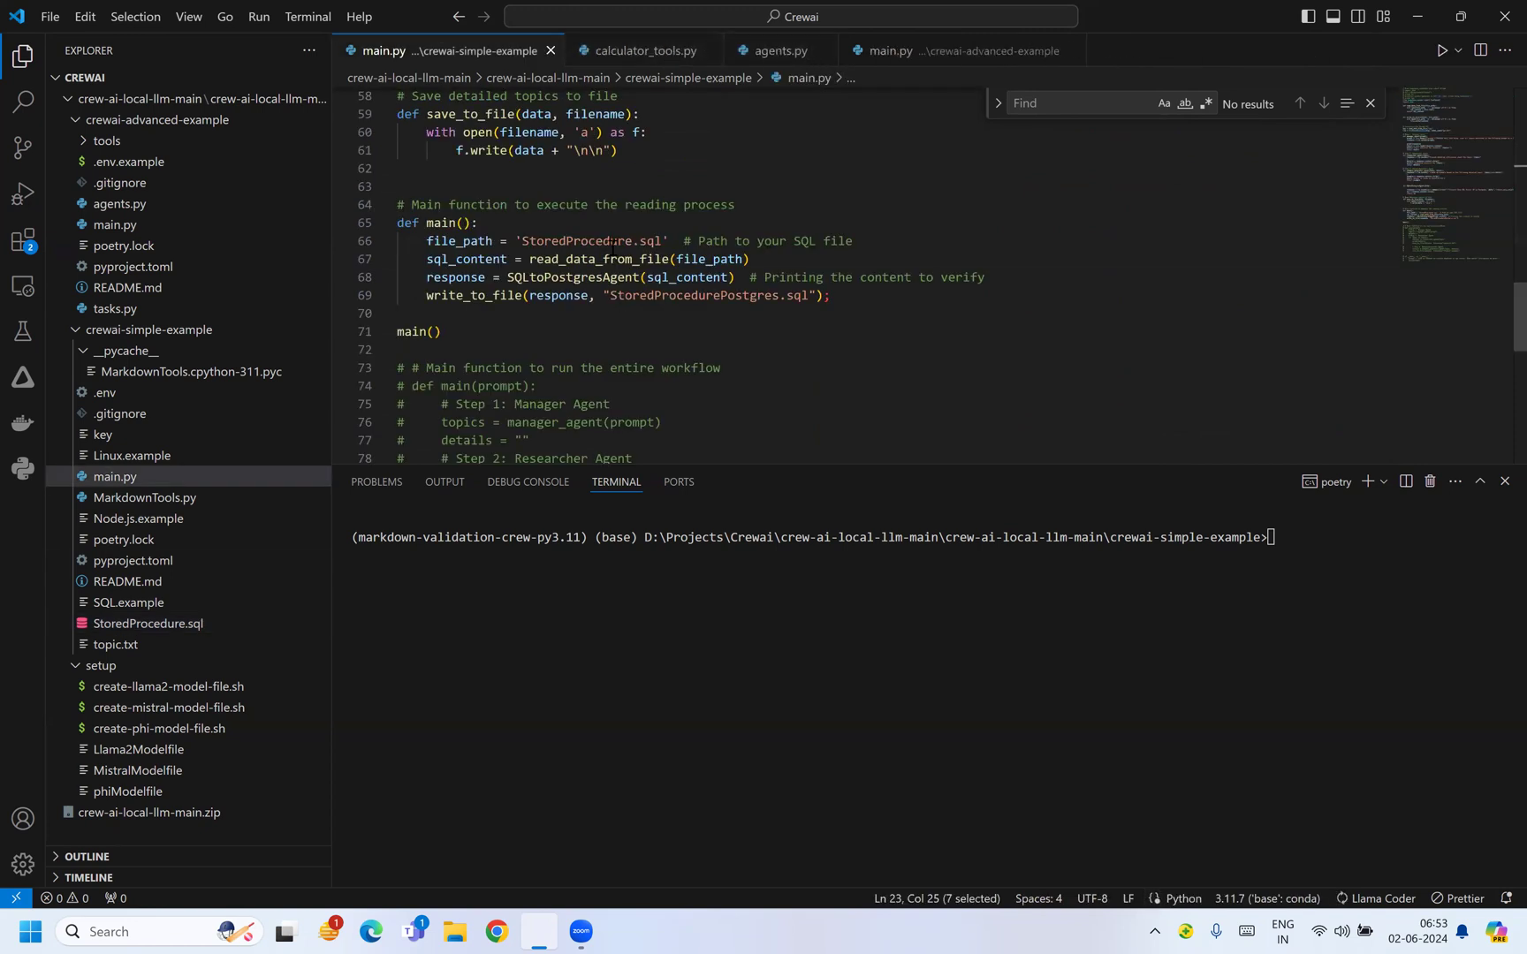
left_click(607, 367)
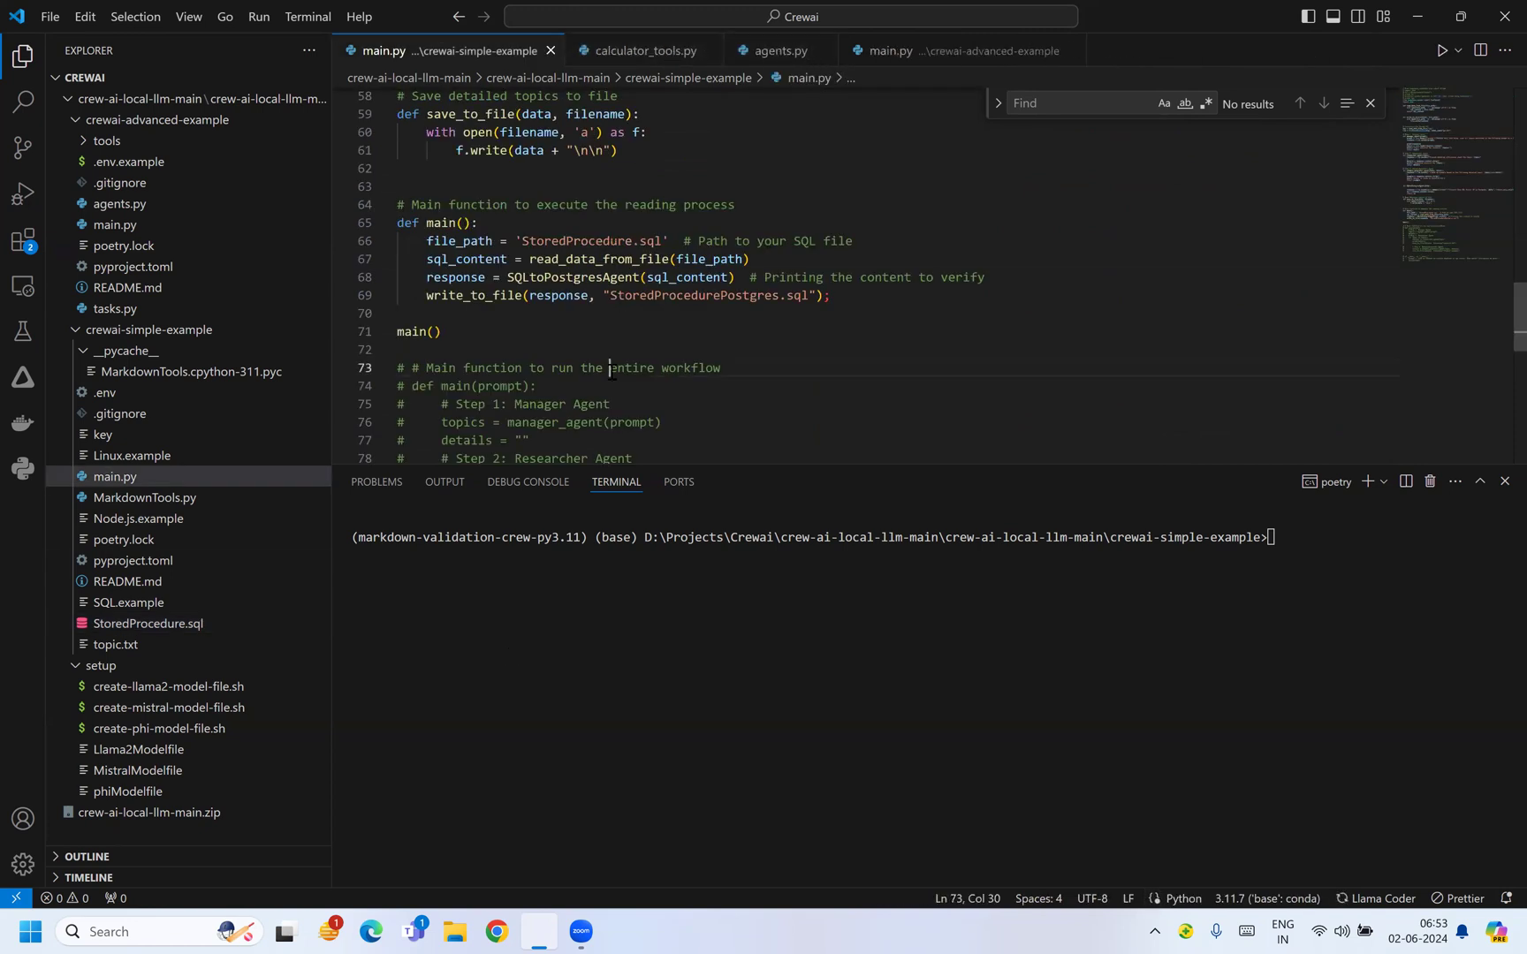
type("cls")
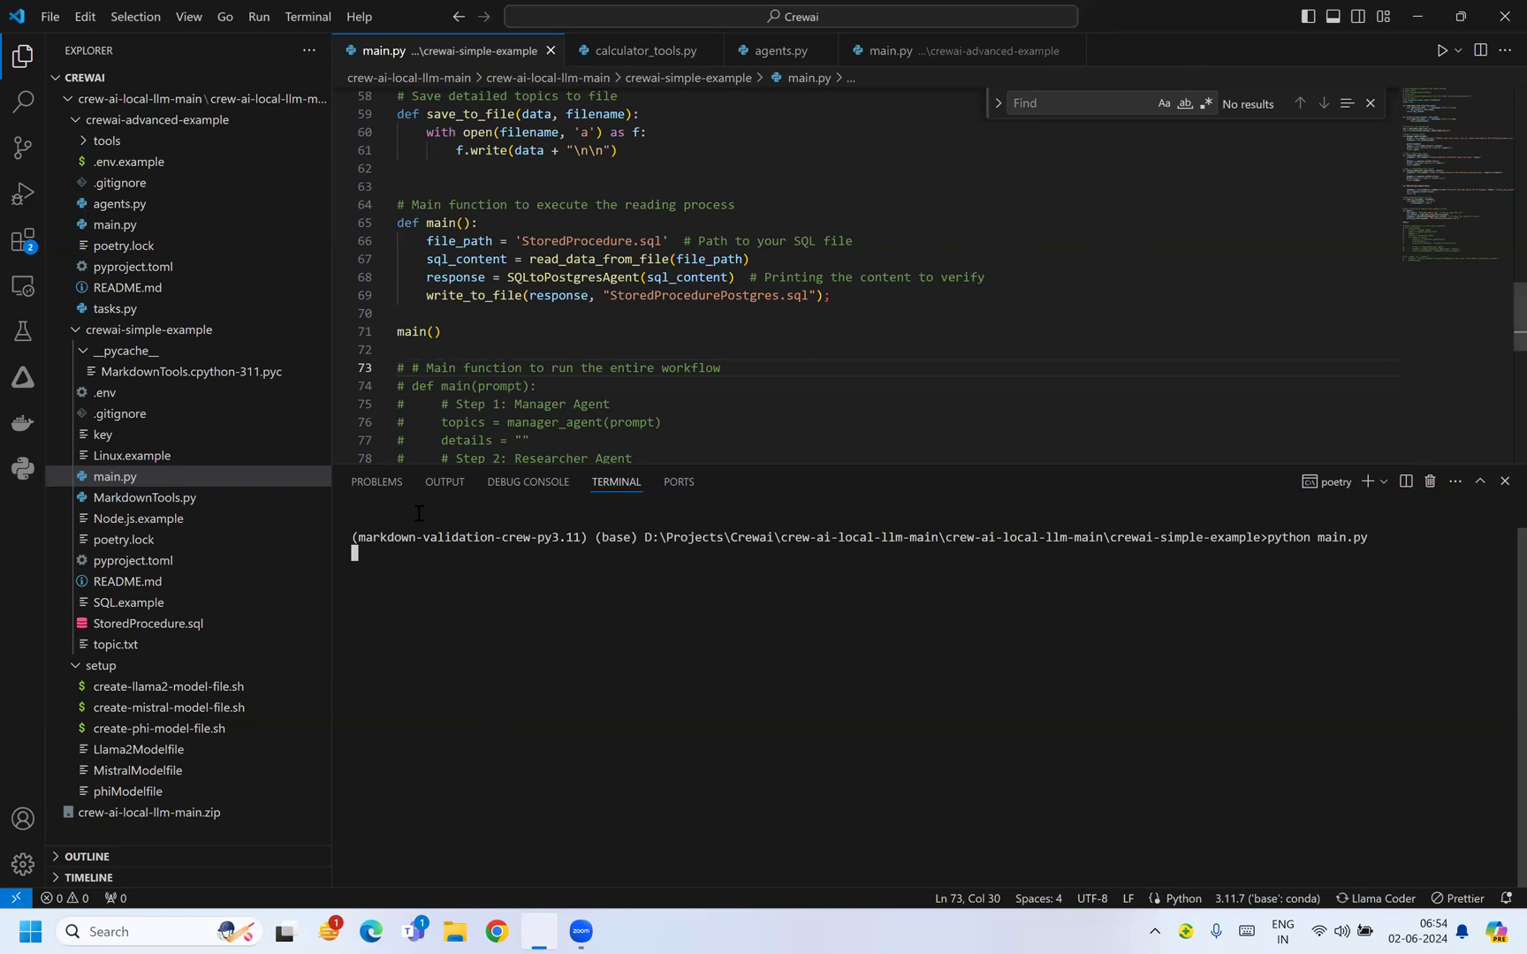
mouse_move(205, 596)
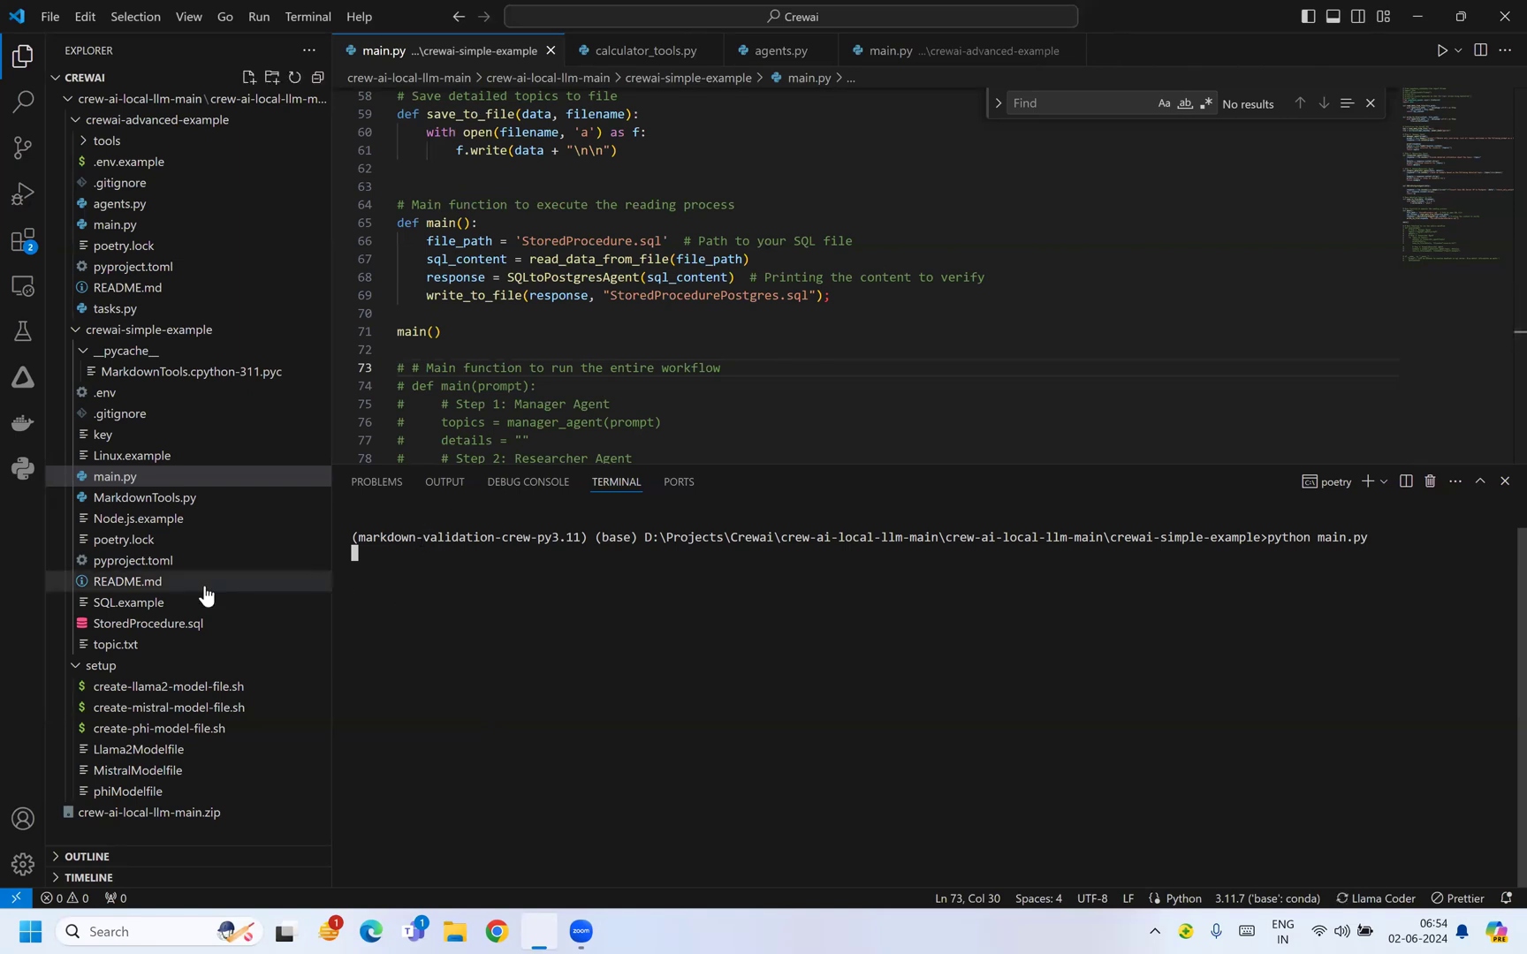
mouse_move(195, 643)
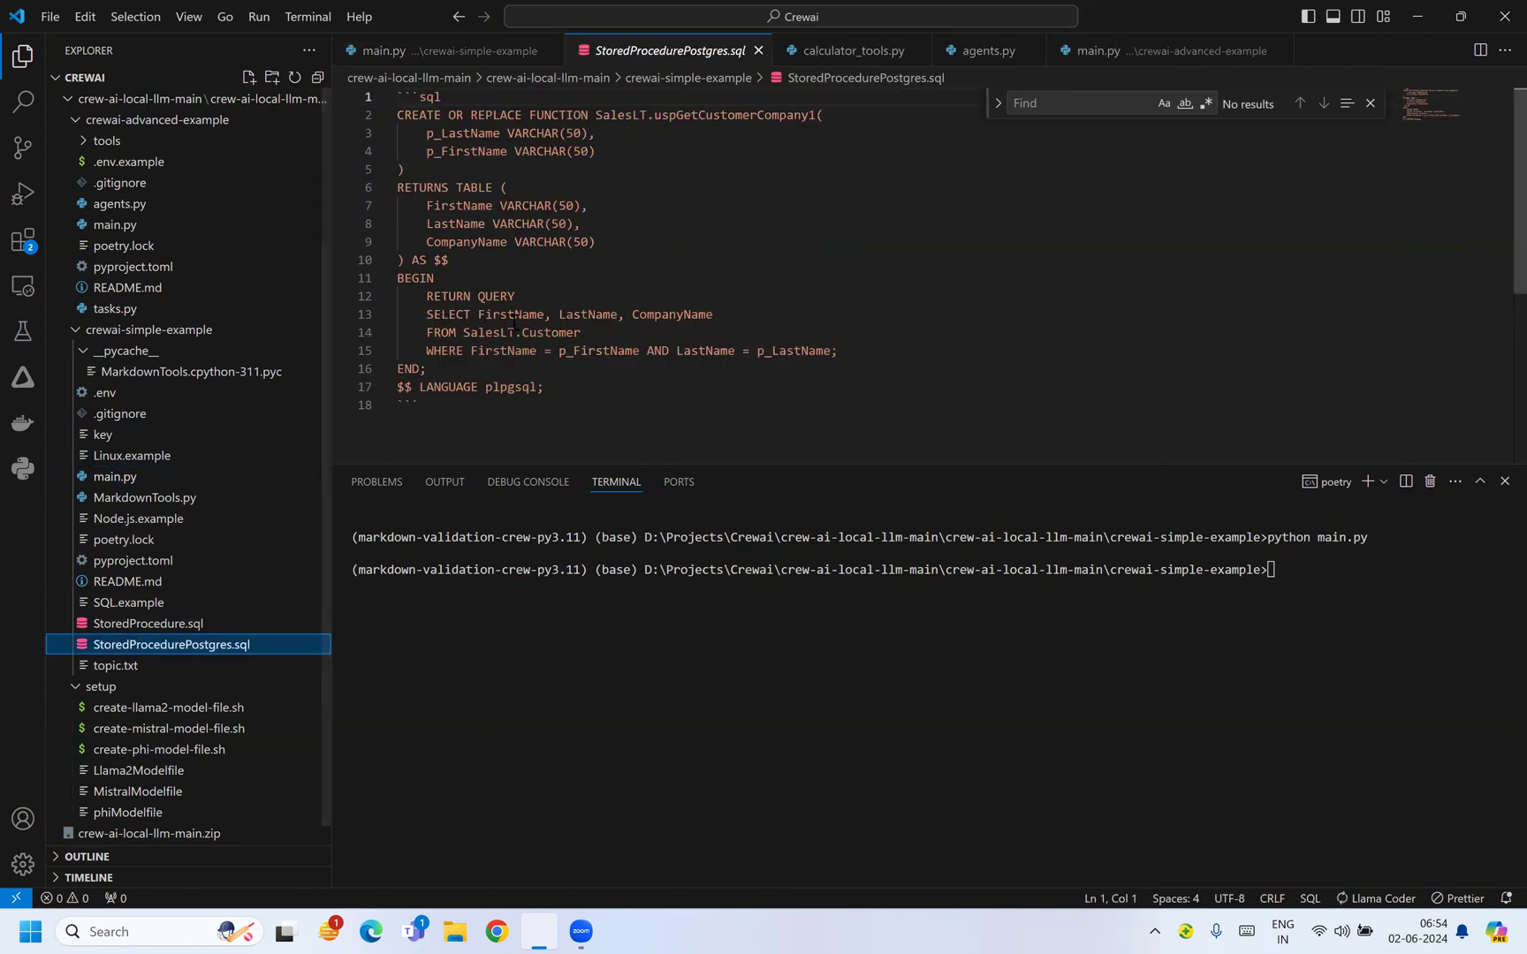
Inspect the FirstName column in StoredProcedurePostgres.sql and open StoredProcedure.sql for comparison.
double_click(509, 314)
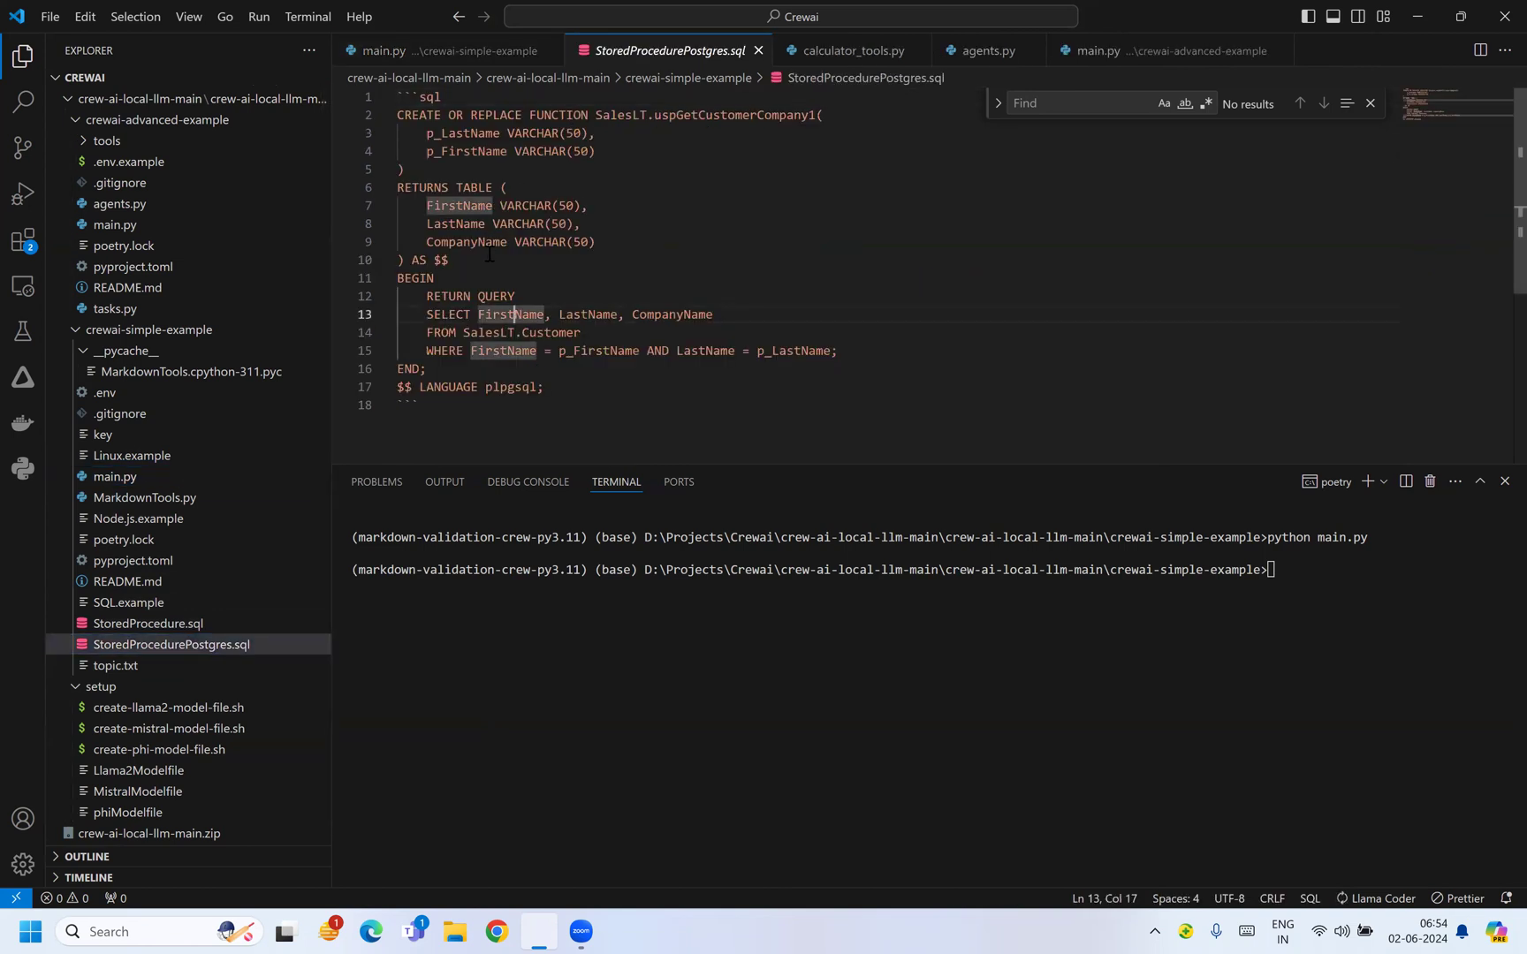
left_click(148, 624)
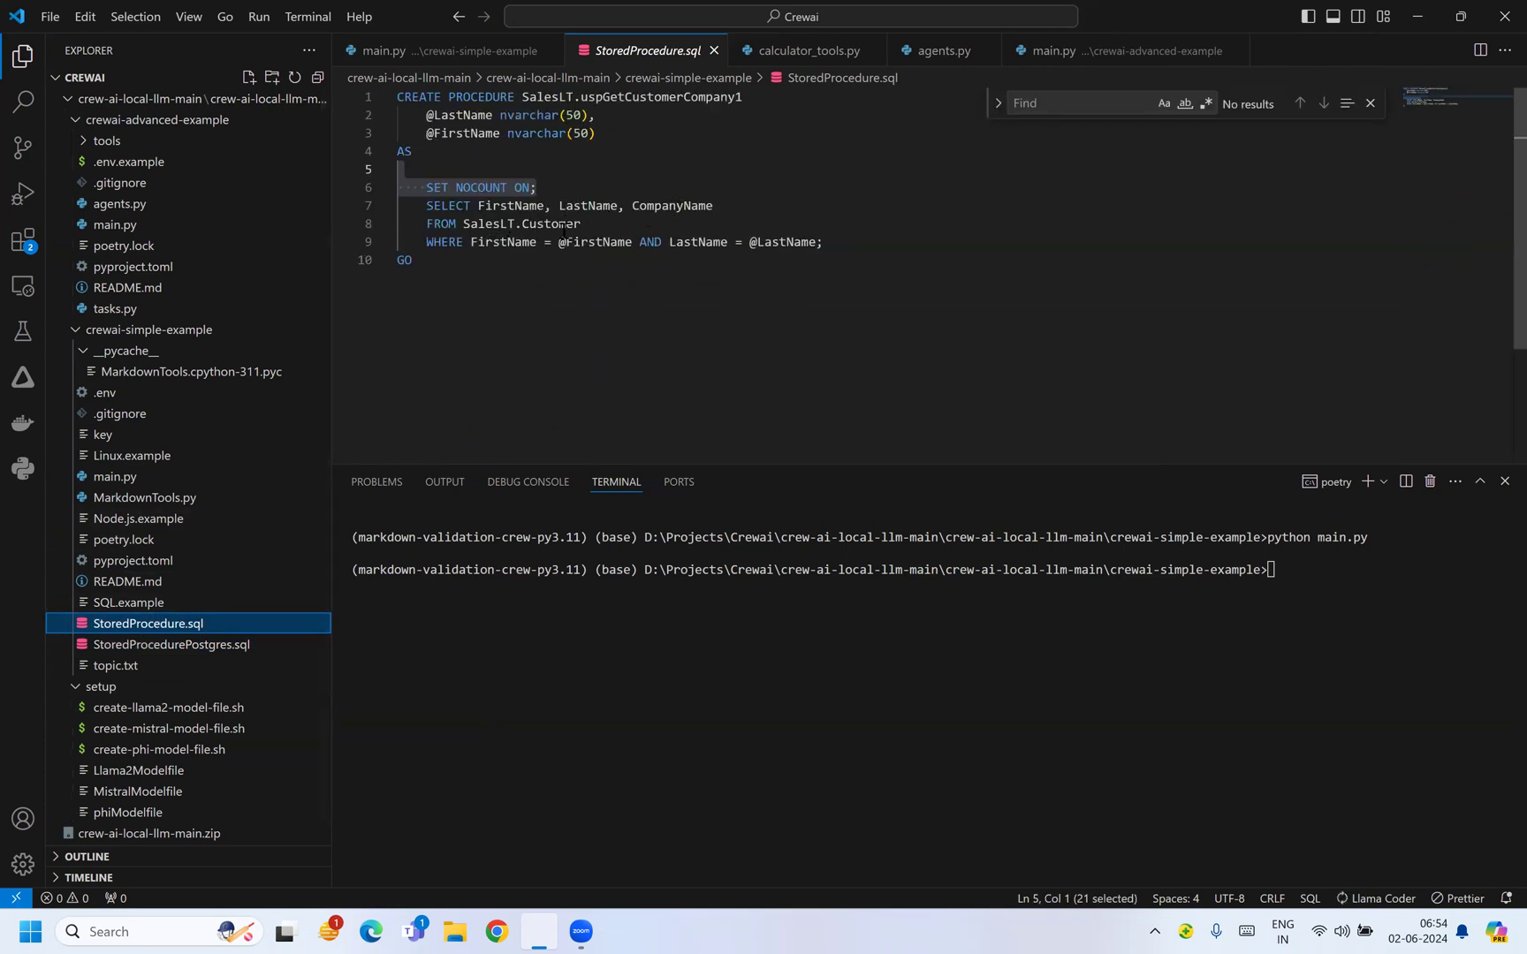
Glance at main.py and the original procedure, then reopen StoredProcedurePostgres.sql from the Explorer.
left_click(384, 50)
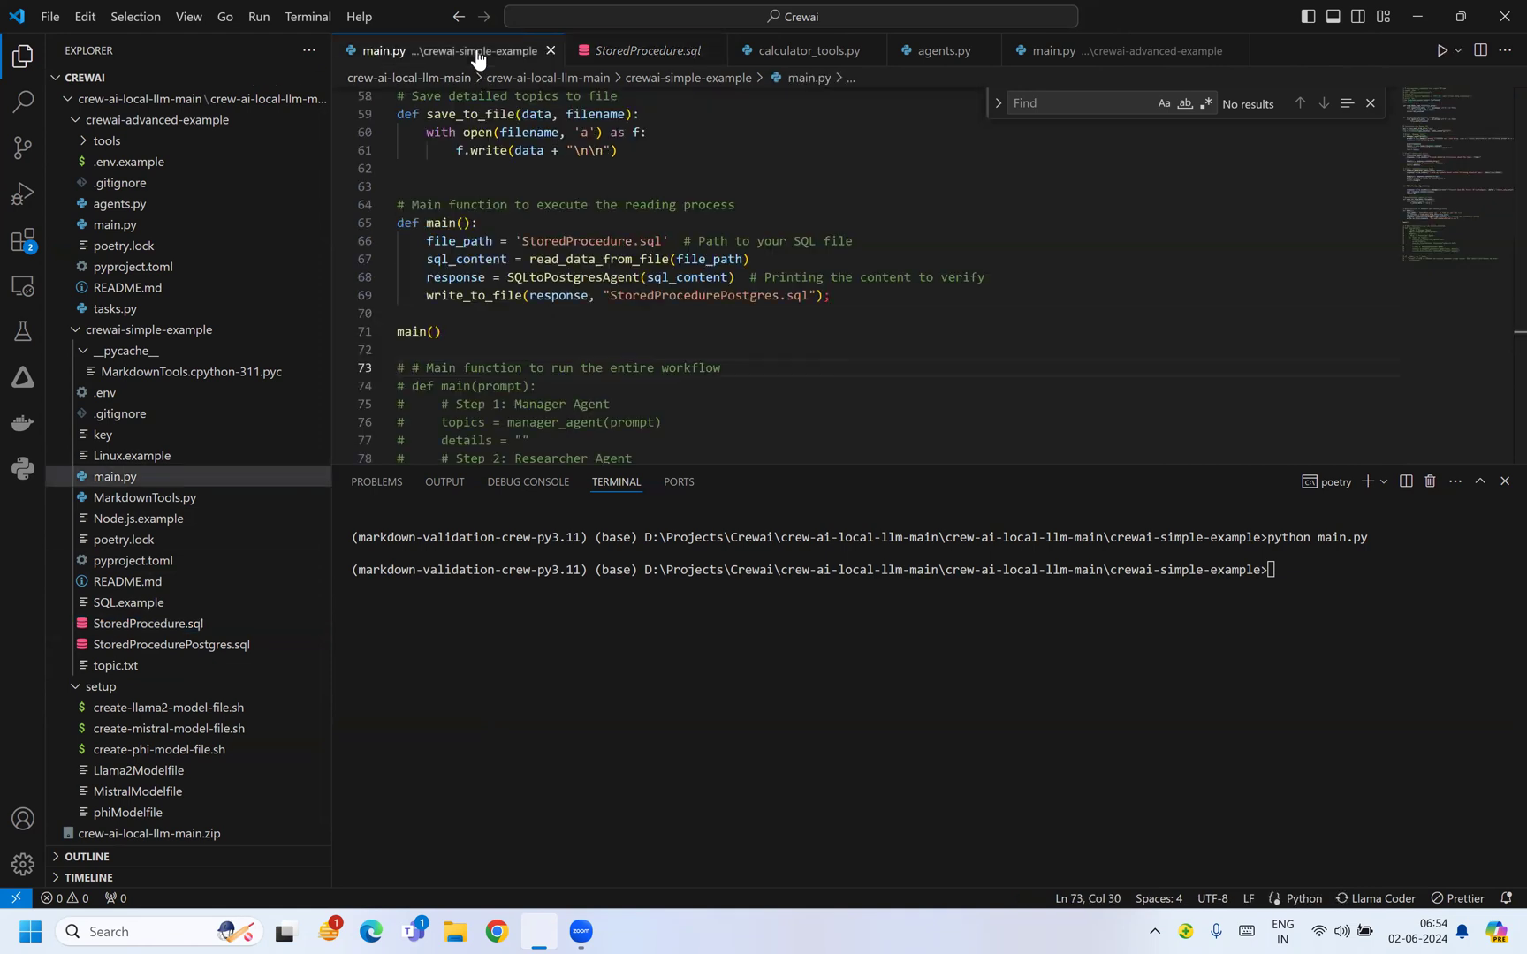
left_click(804, 51)
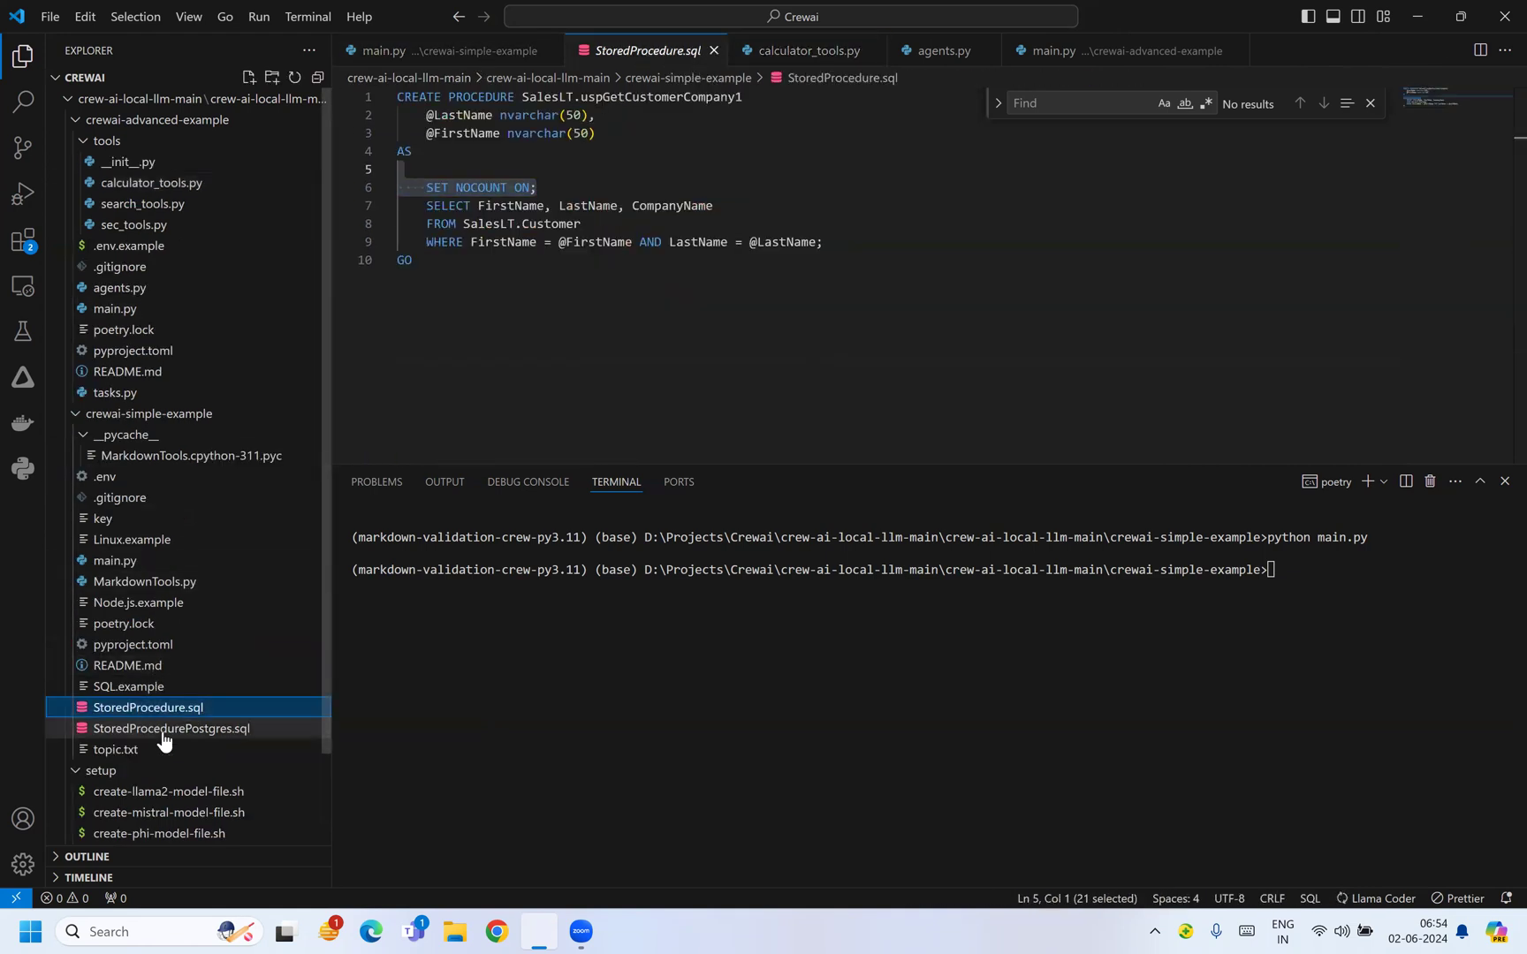
left_click(169, 728)
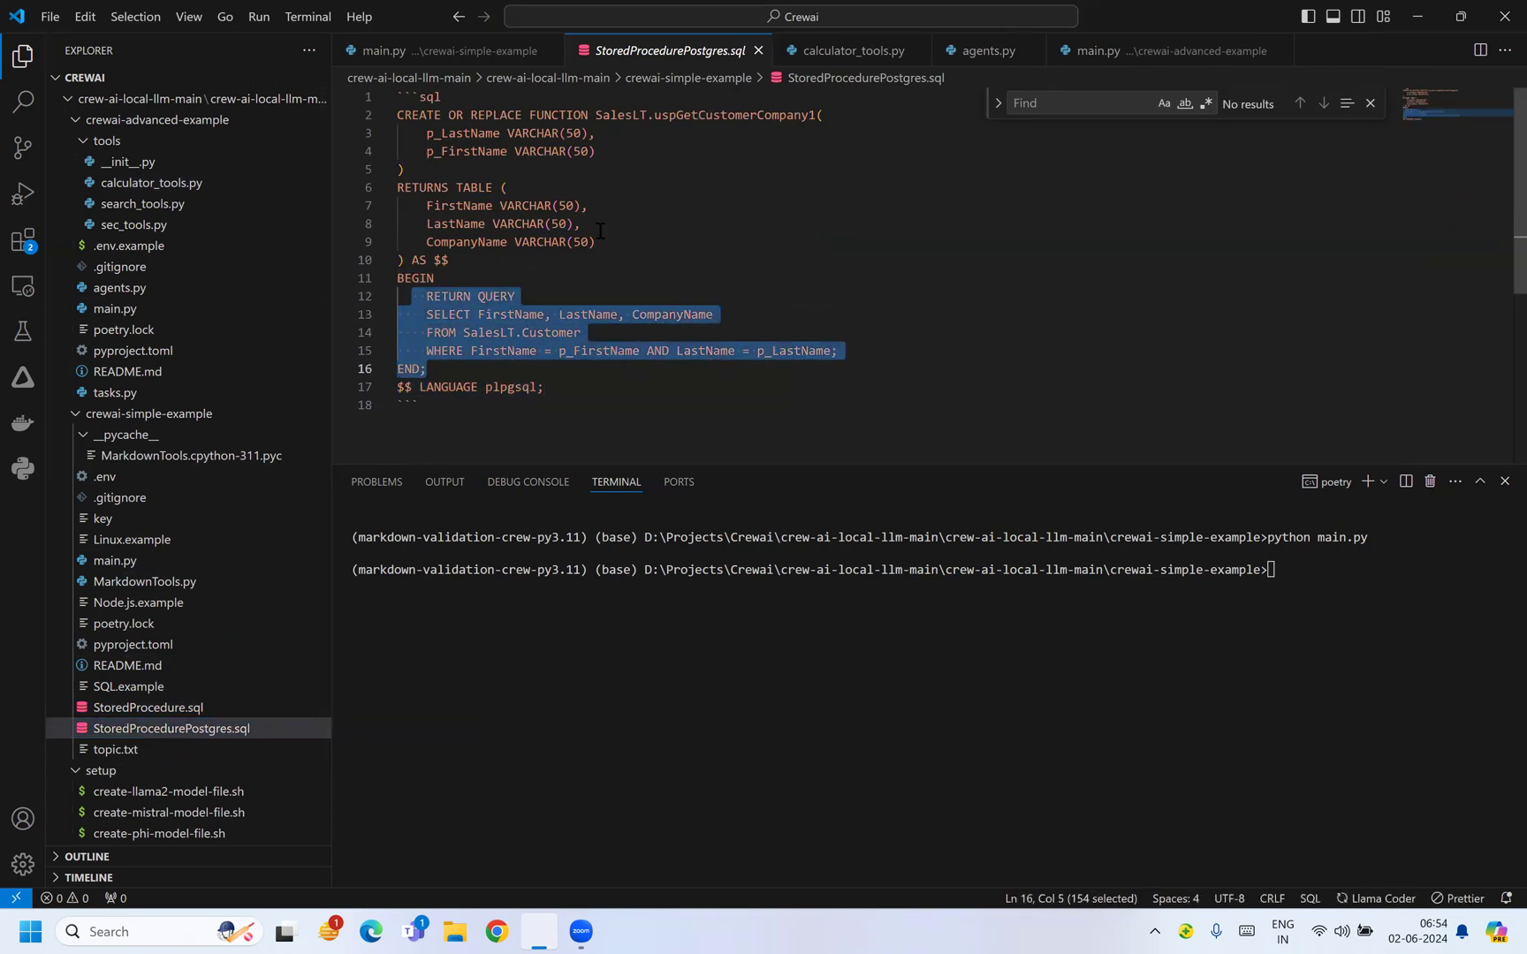
Inspect the FUNCTION keyword and uspGetCustomerCompany1 name in the generated header, then return to main.py.
scroll("up", 3)
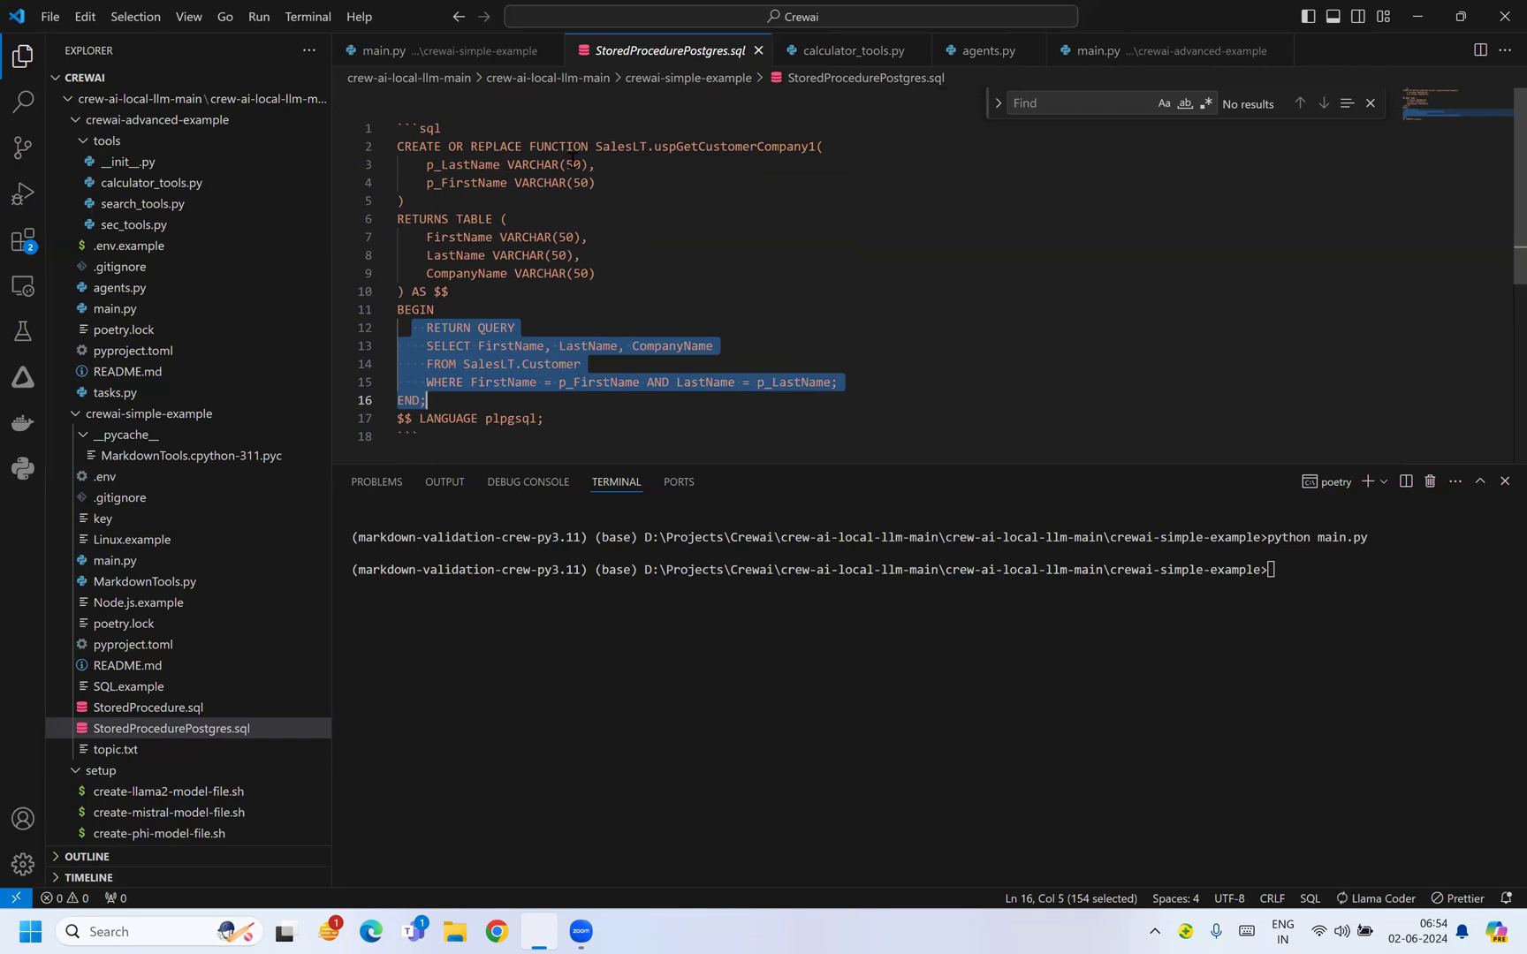
left_click(572, 146)
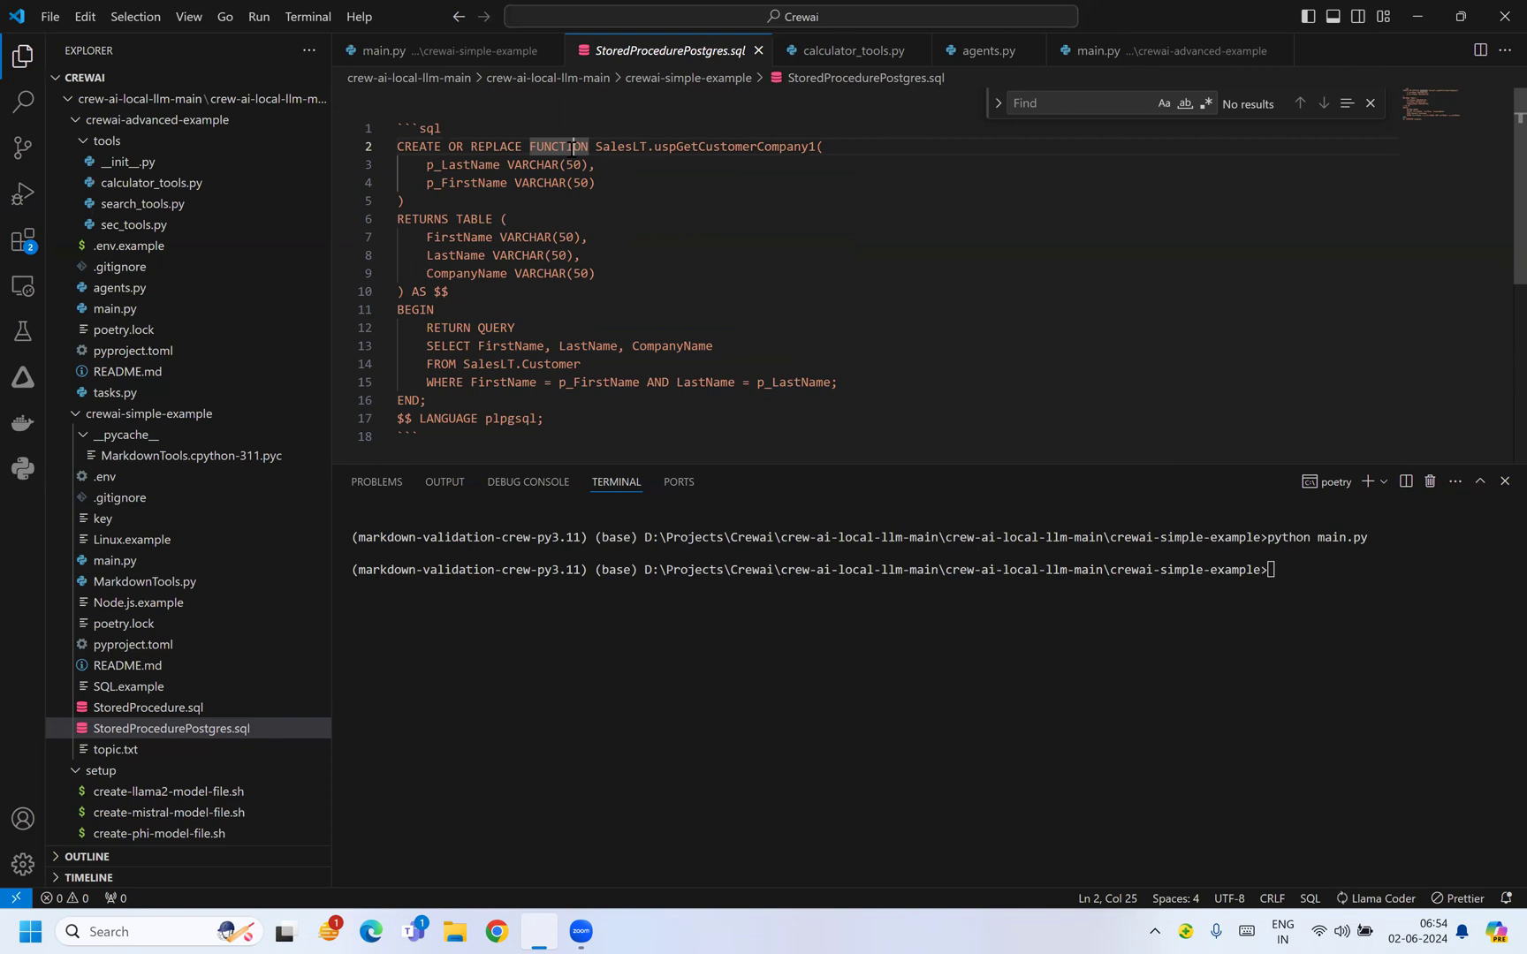
double_click(555, 146)
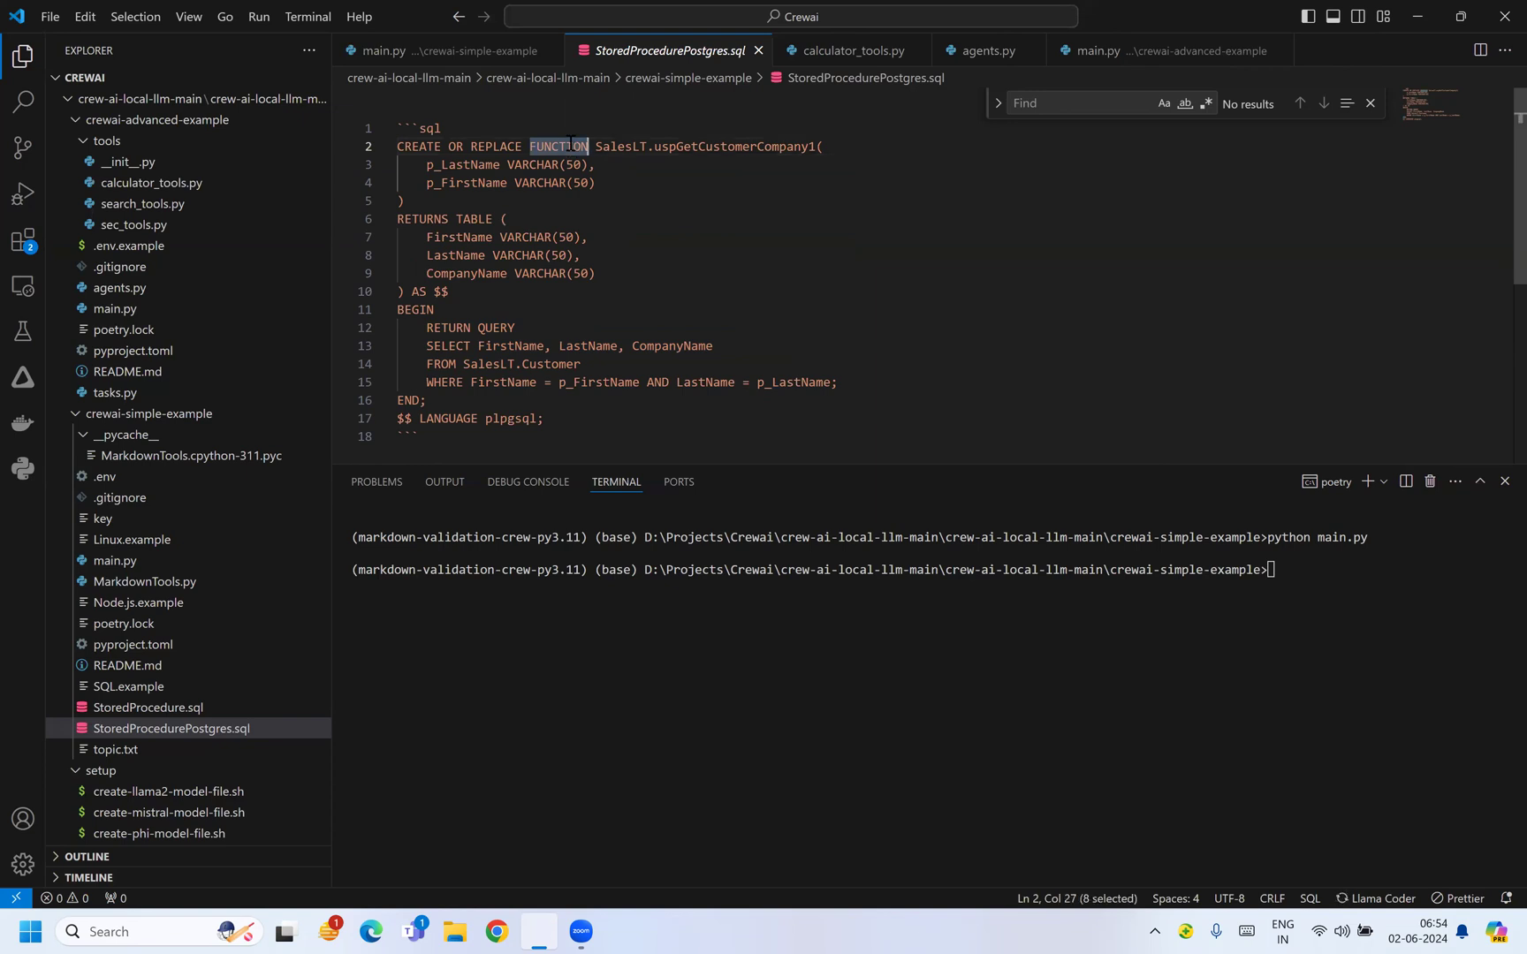
left_click(534, 212)
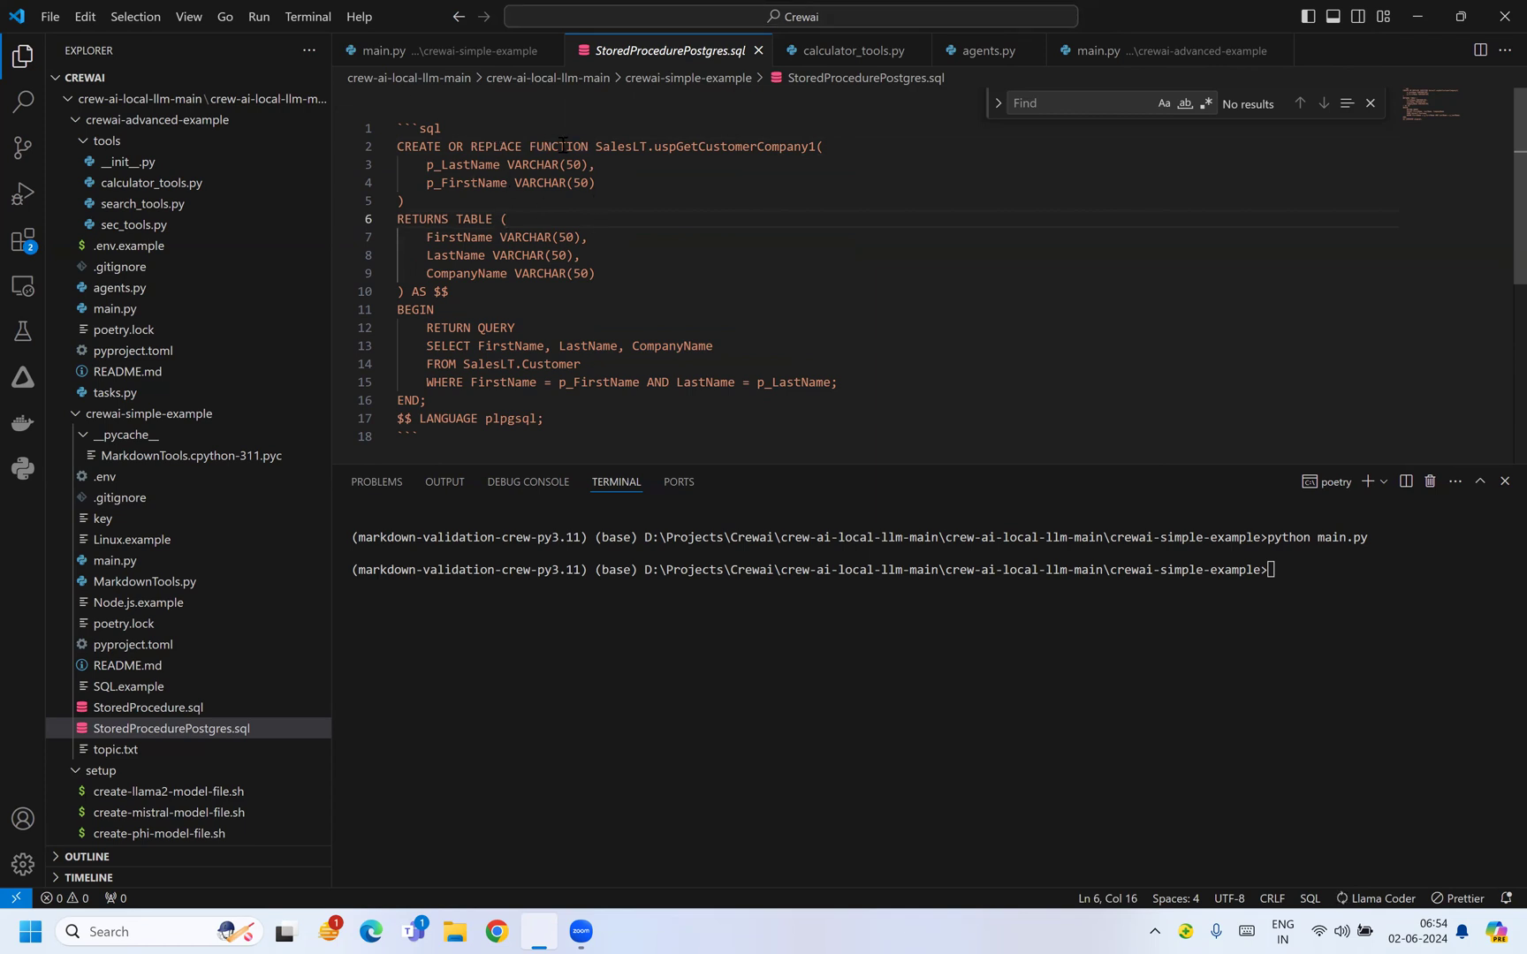
double_click(732, 147)
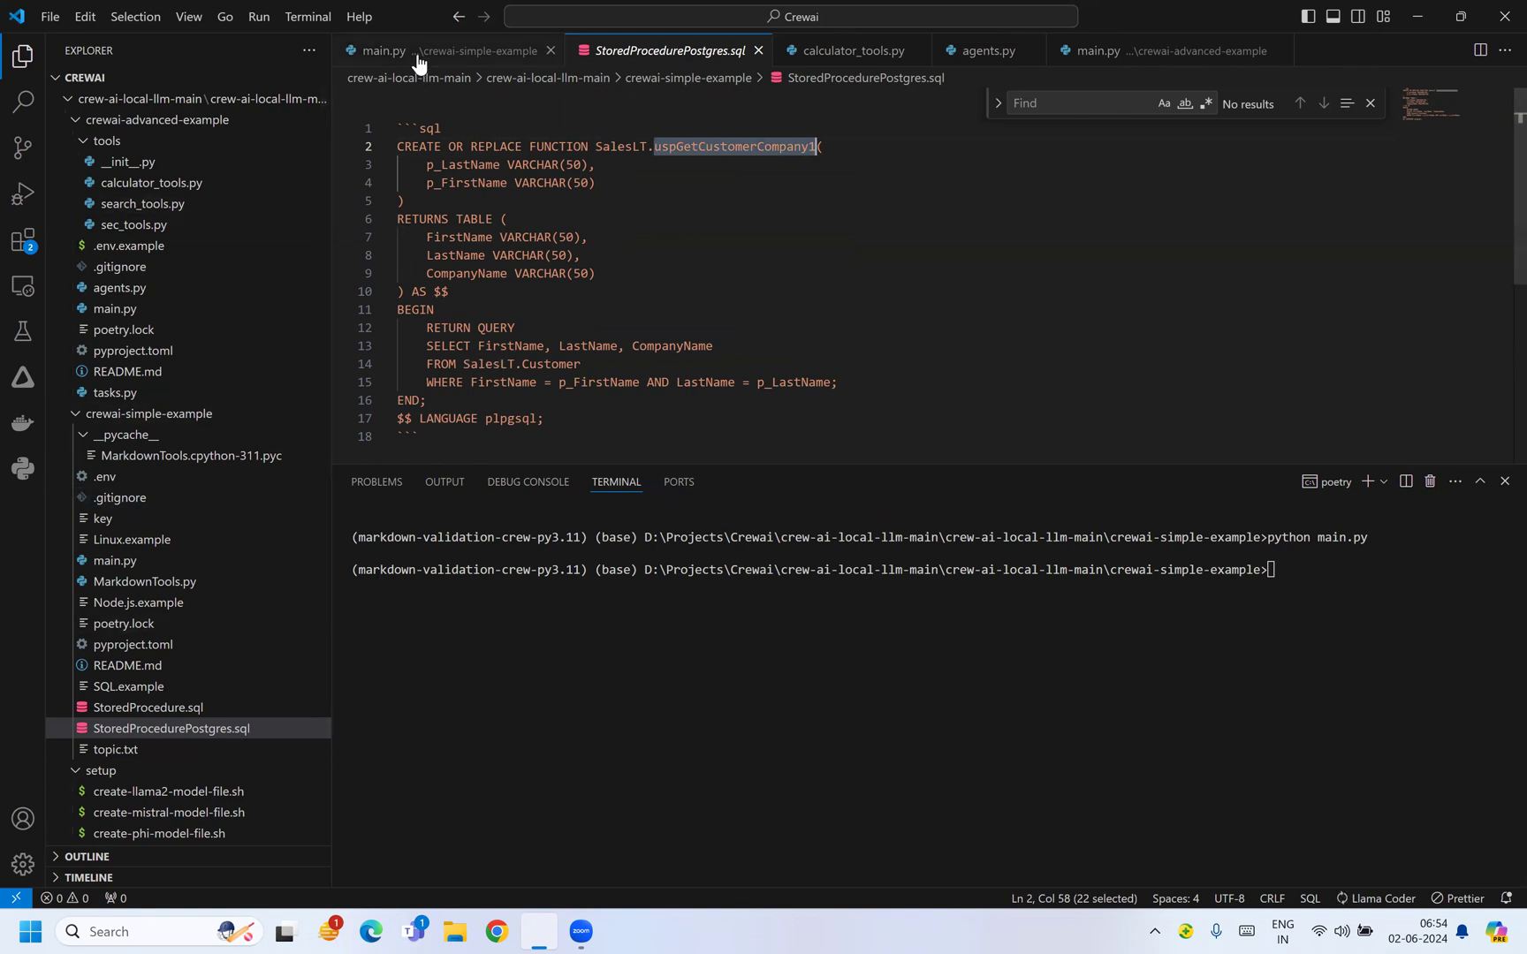
left_click(384, 50)
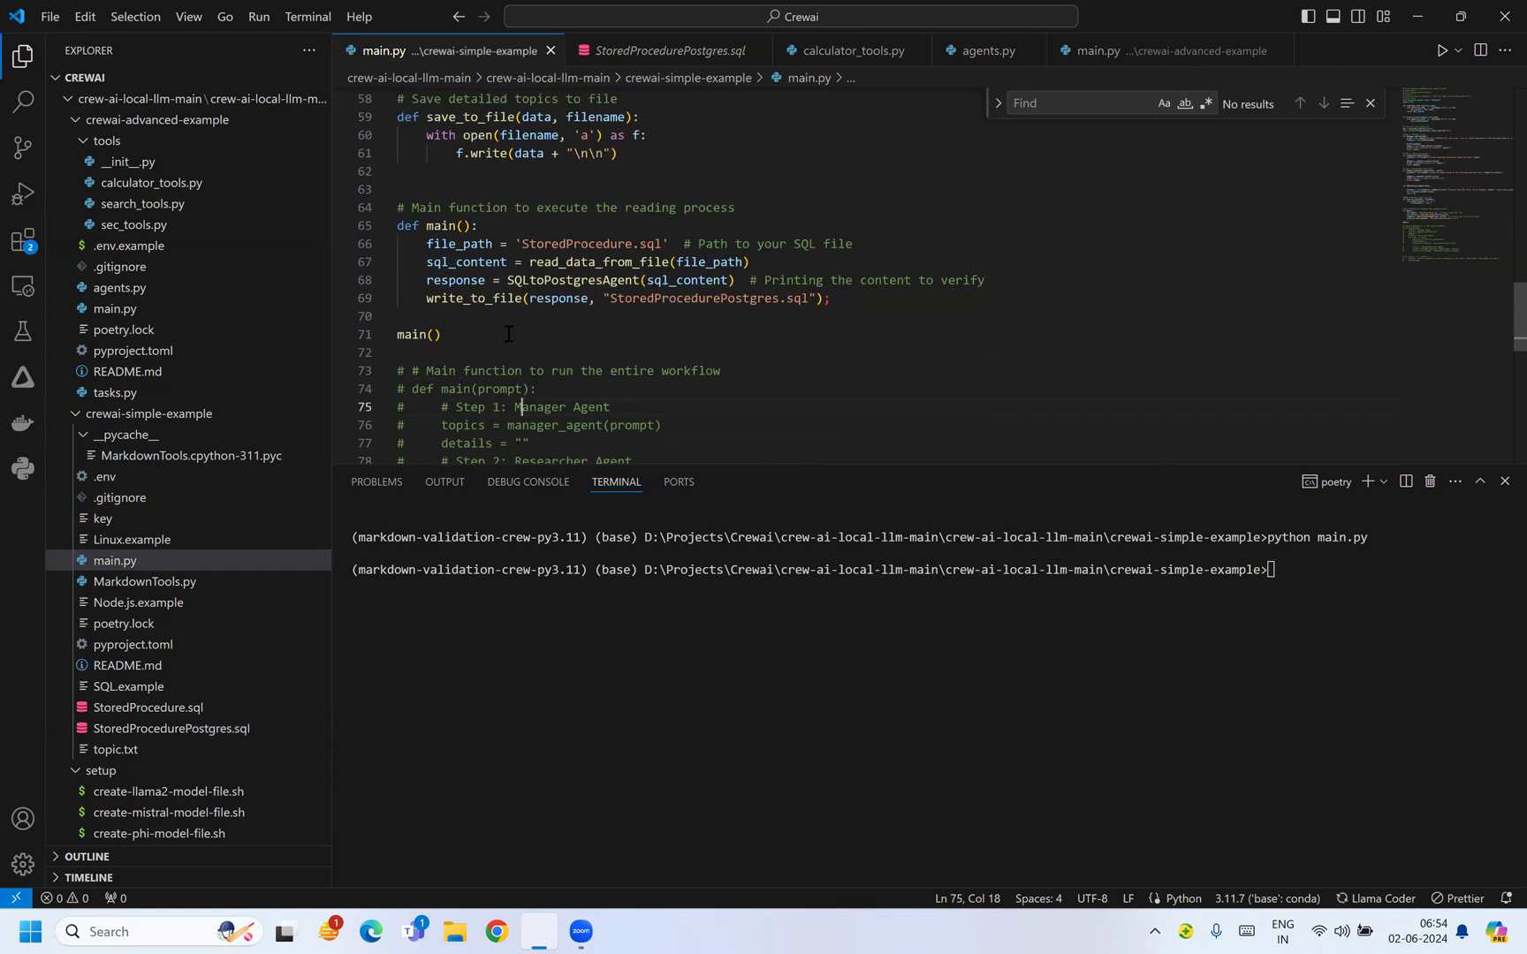